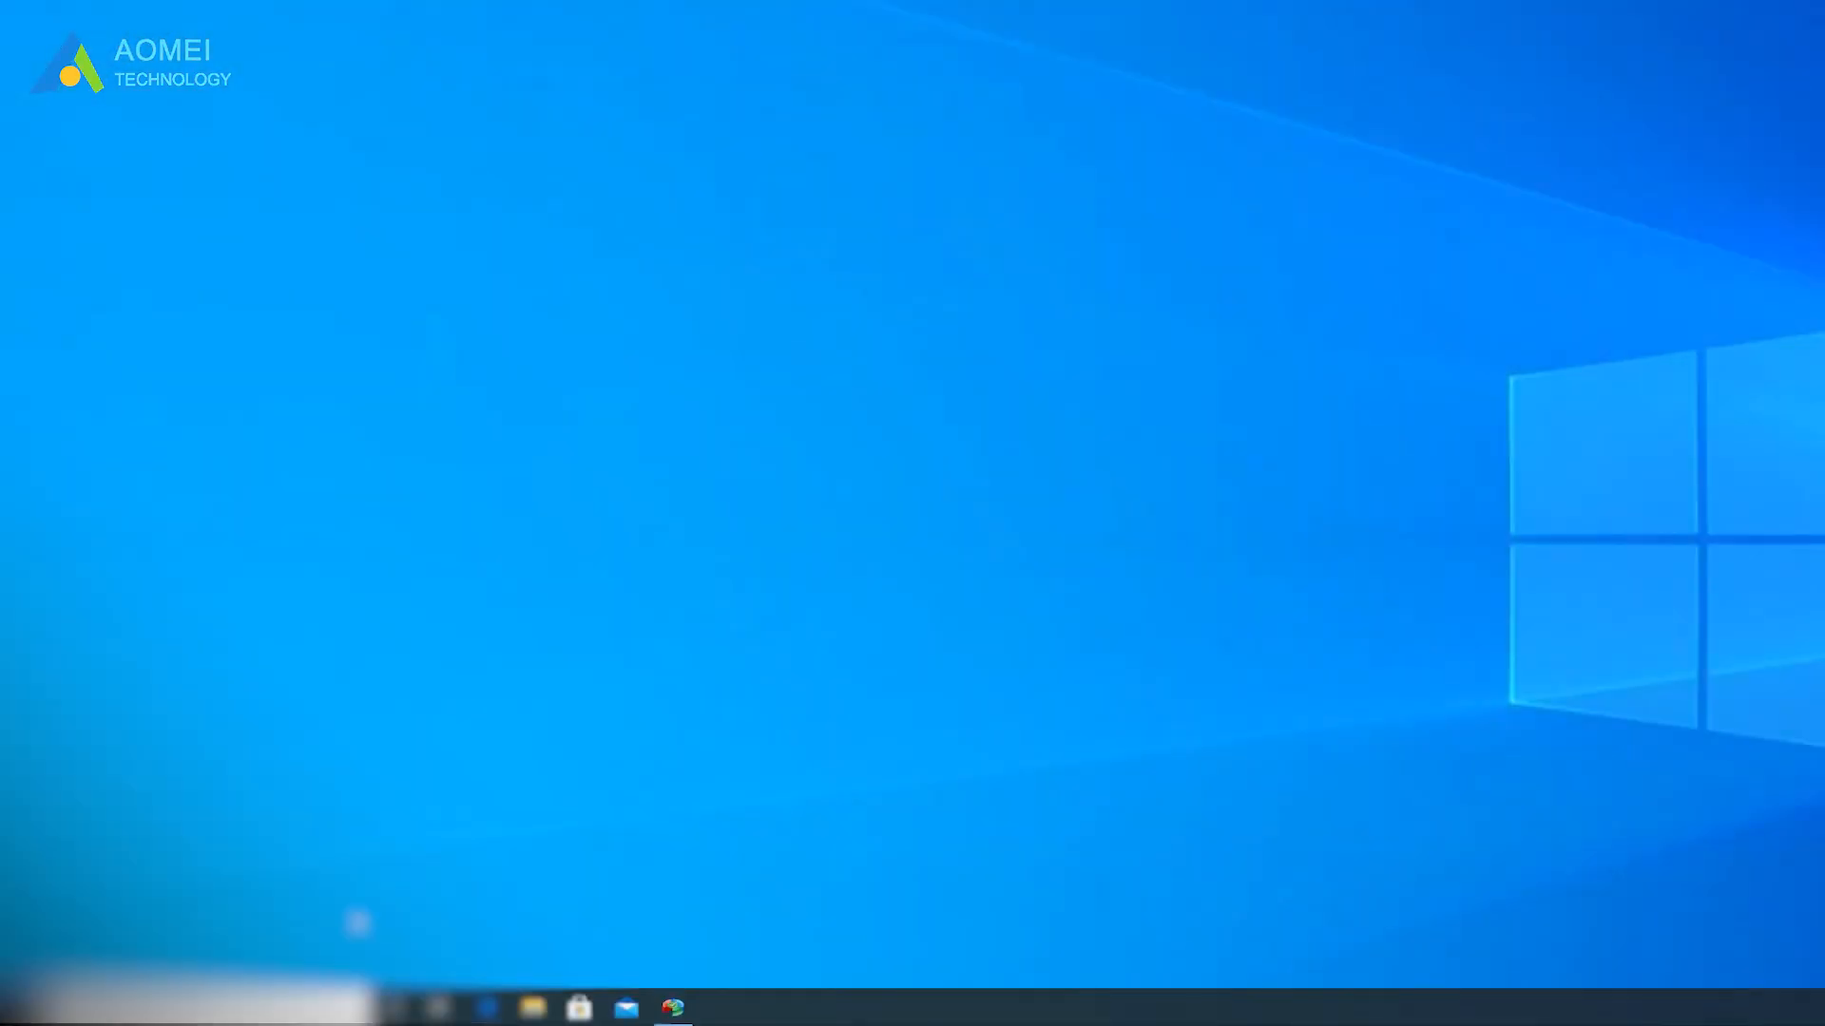
- Search Windows for "mouse settings" to reach the Mouse page of Settings
click(19, 1007)
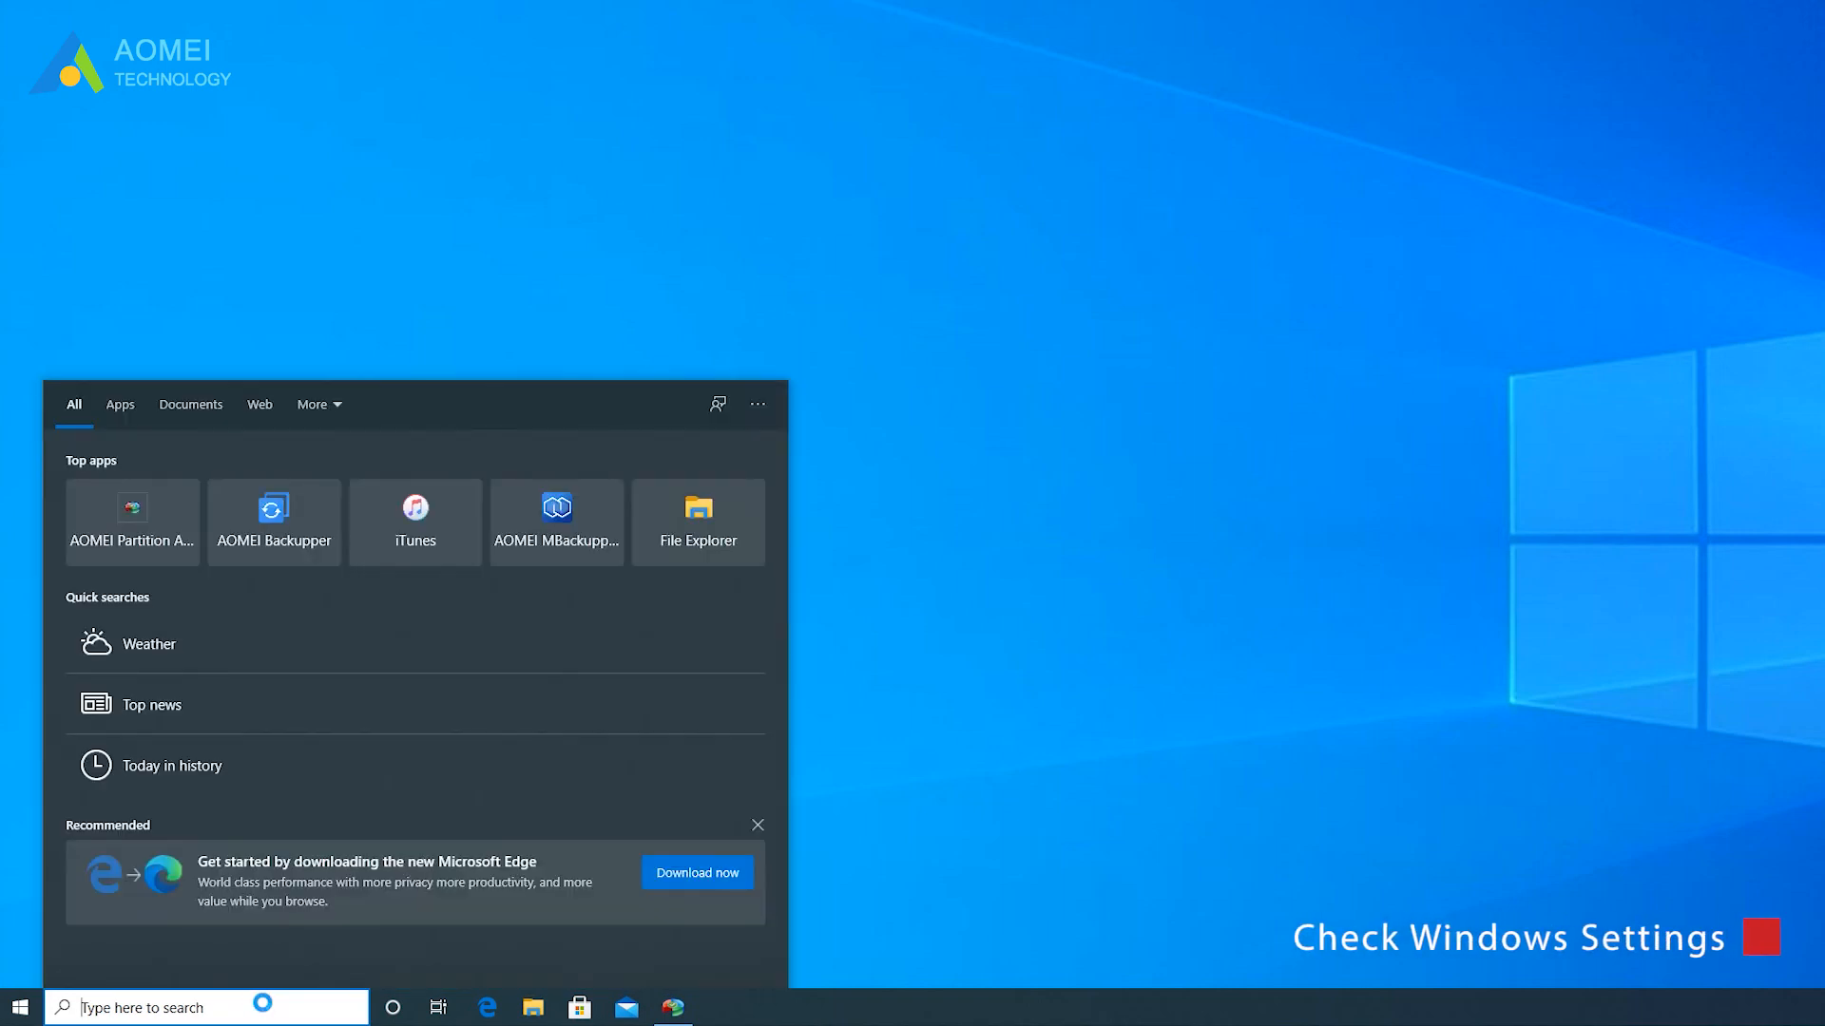
text(mouse)
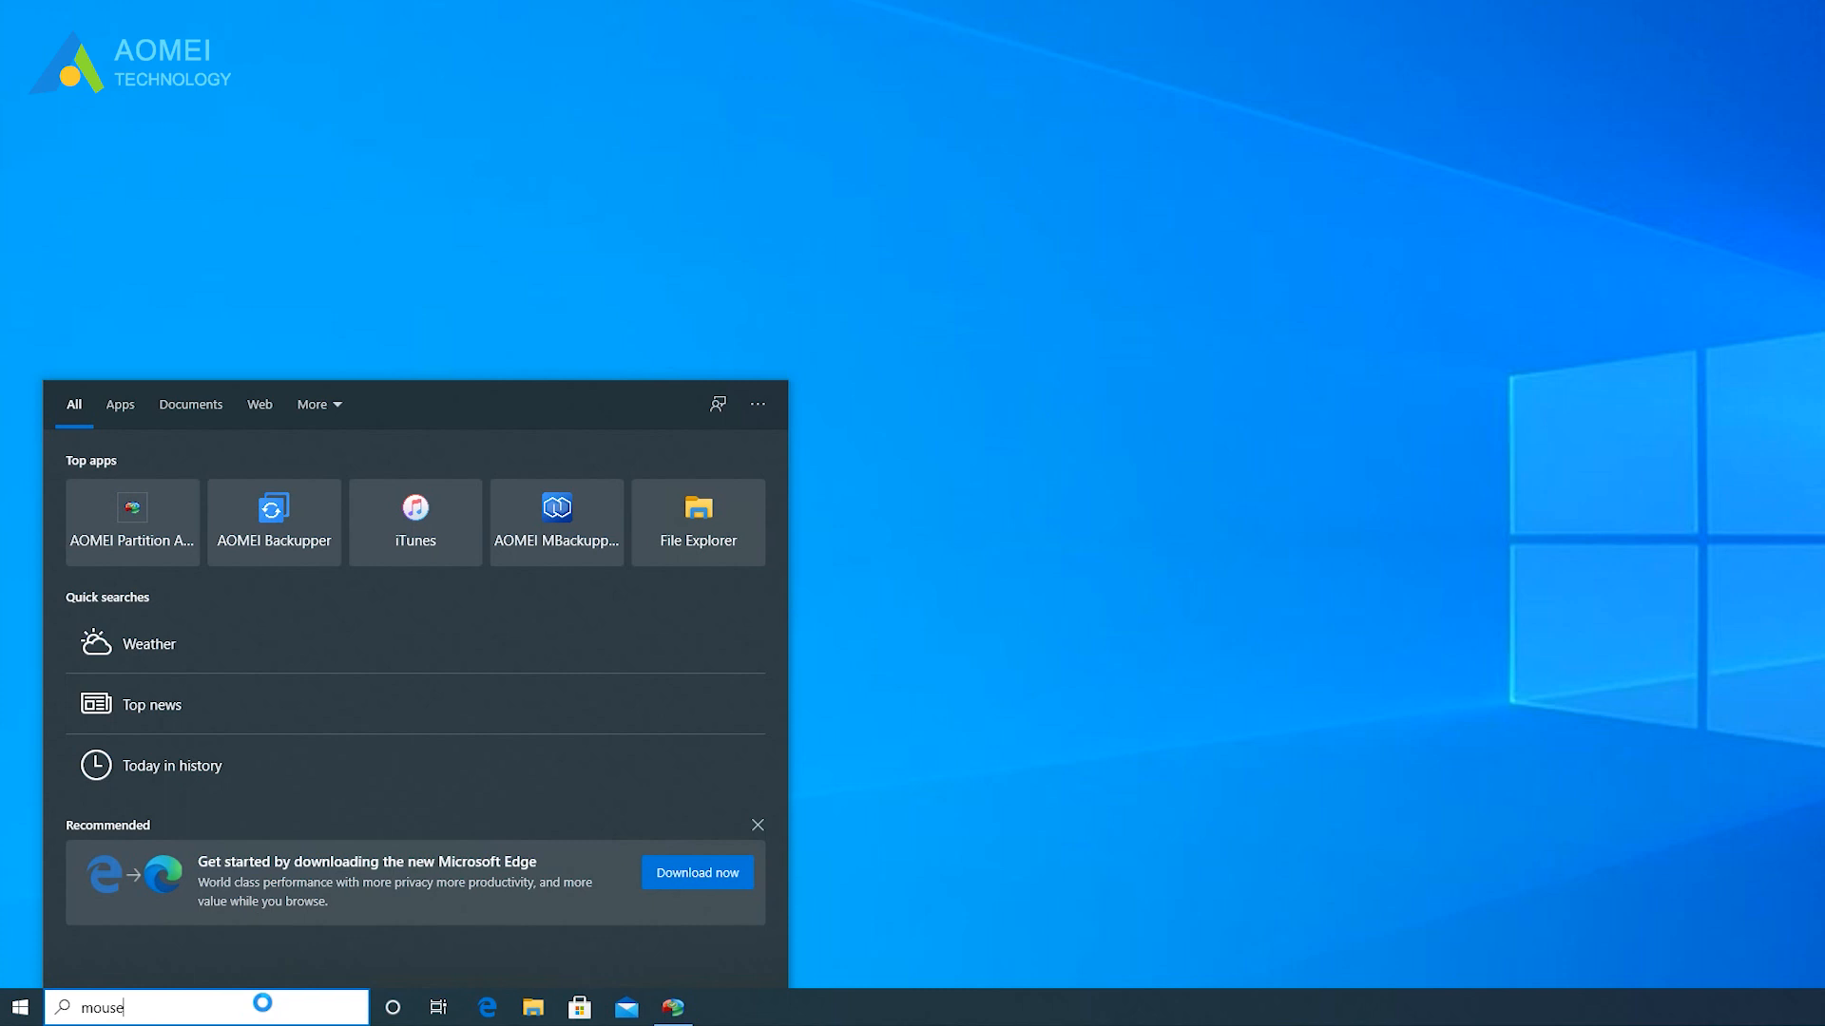
text(settings)
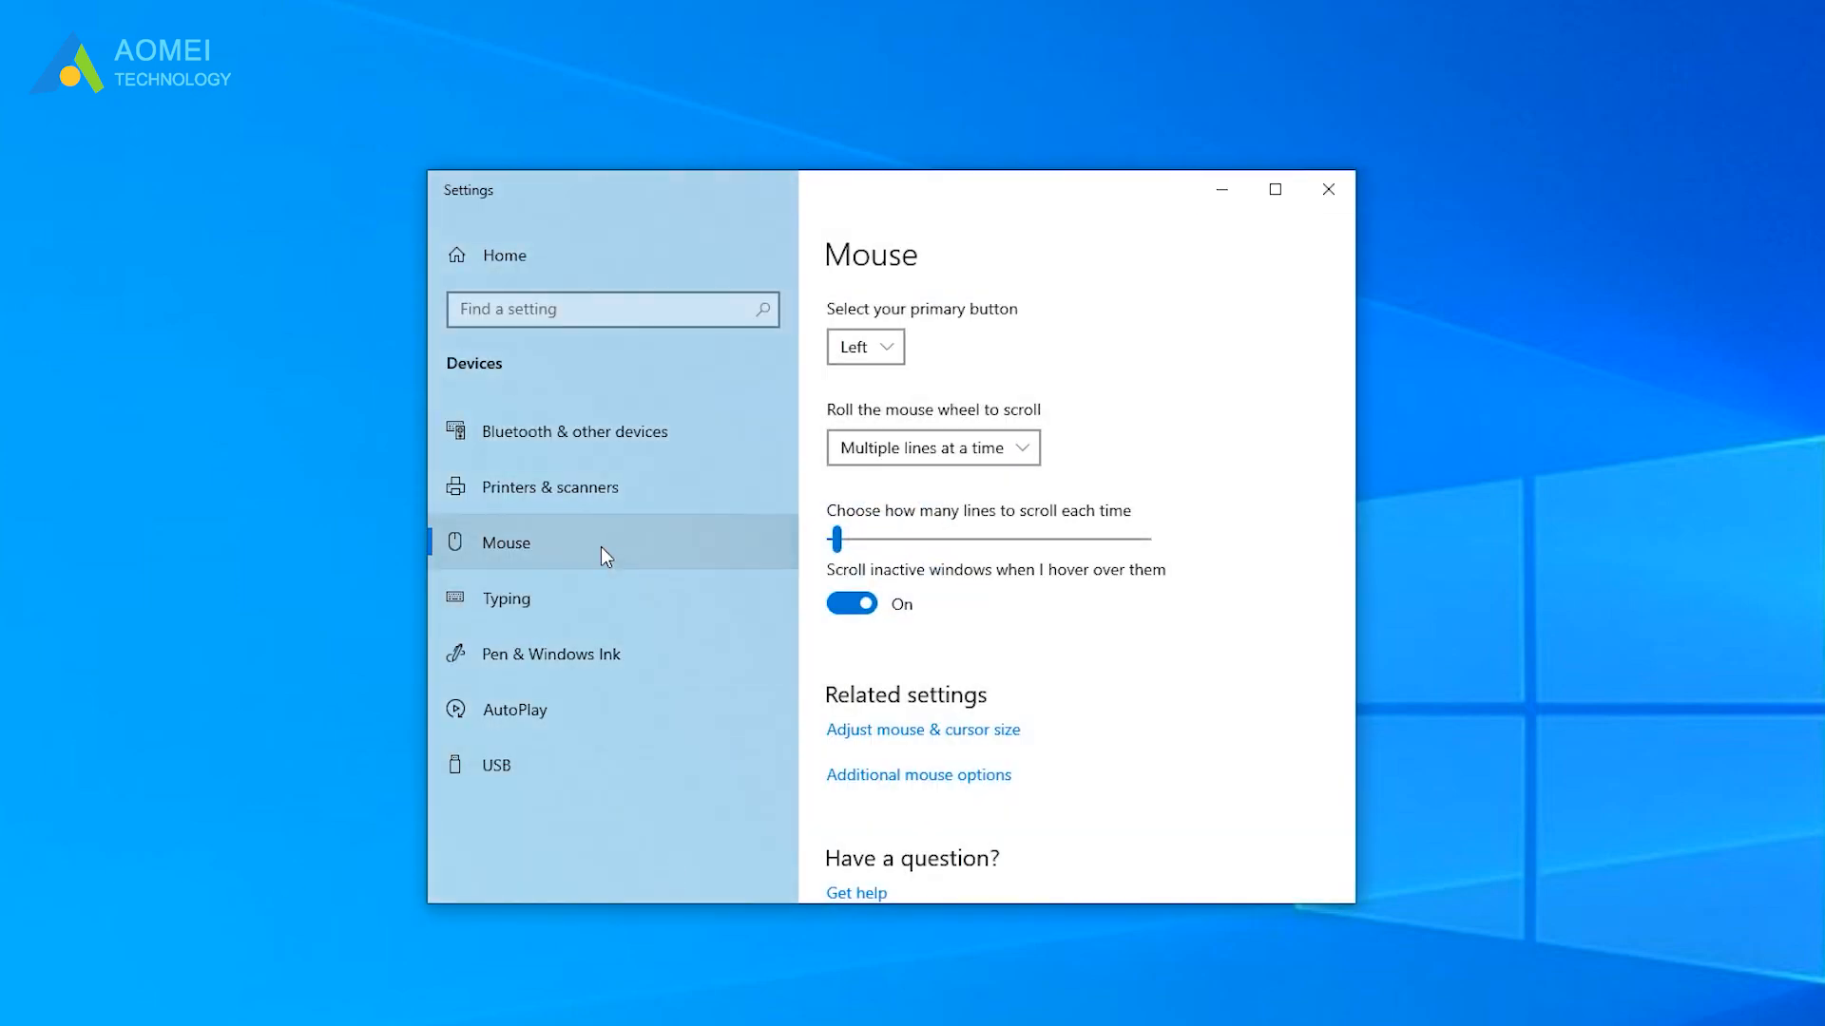
mouse_move(947, 781)
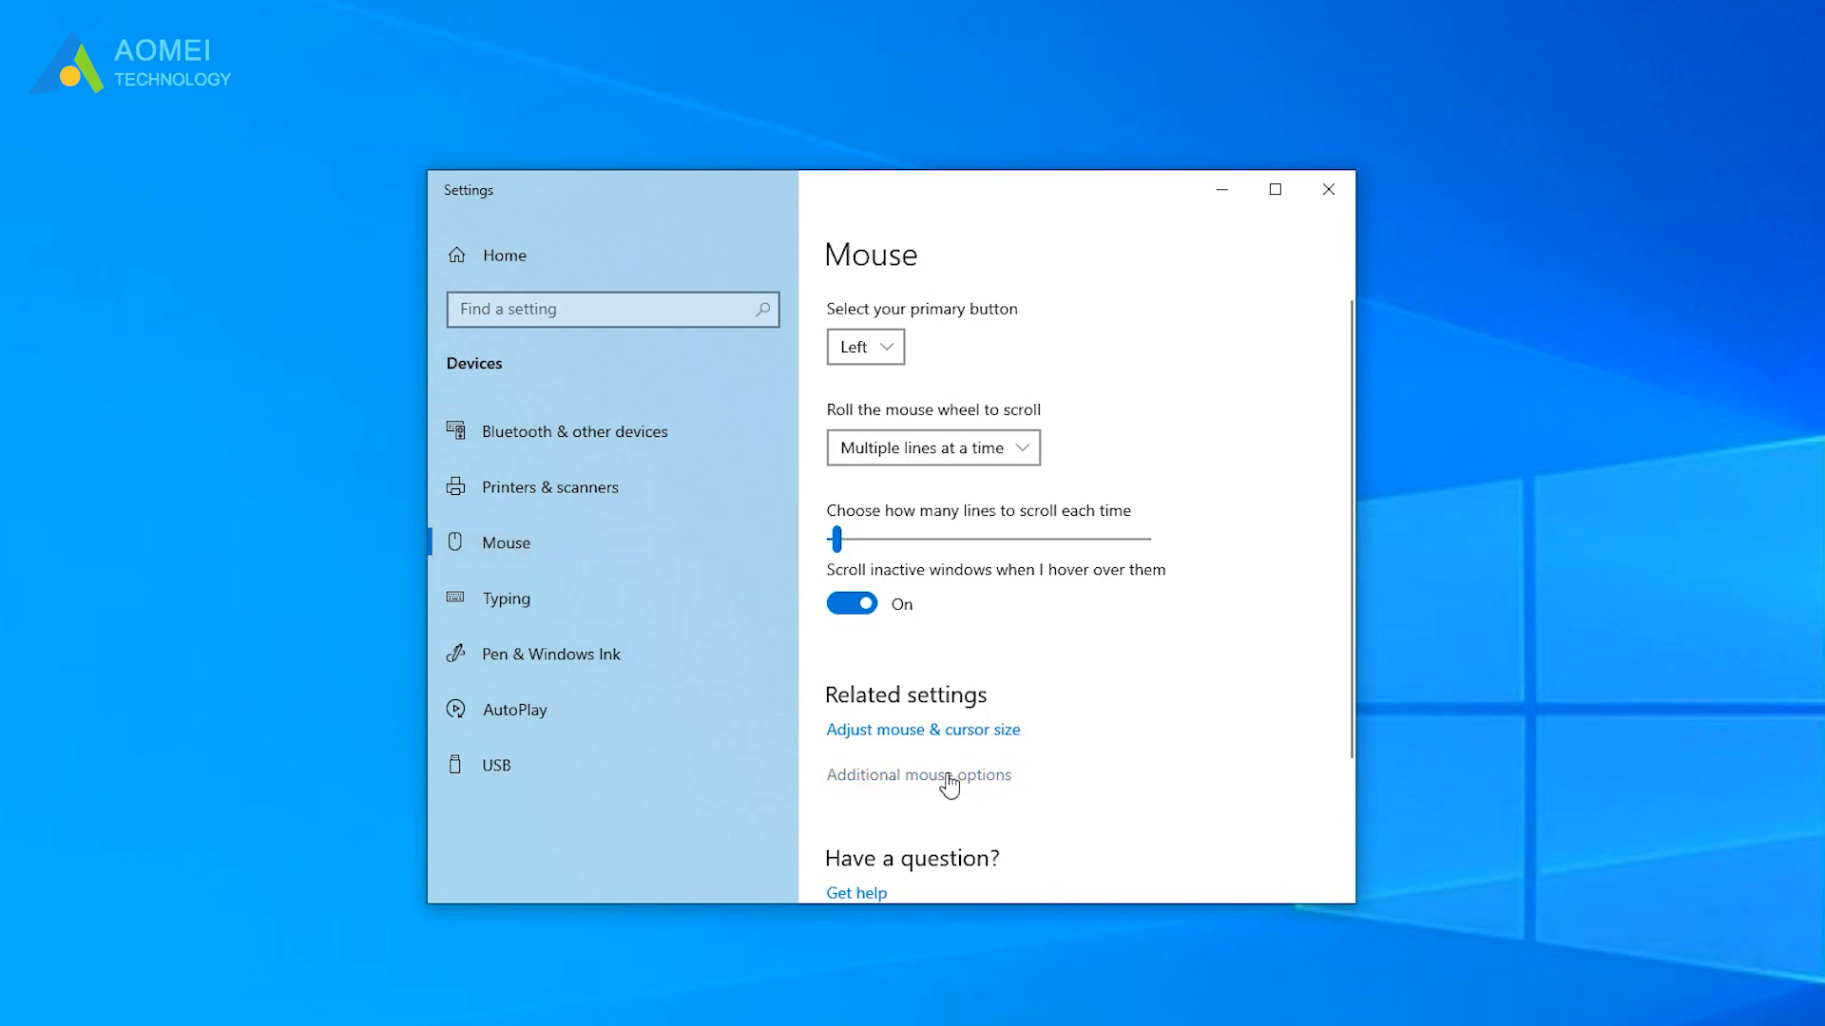
- From Additional mouse options, view the Hardware list and show the HID-compliant mouse's properties
click(918, 776)
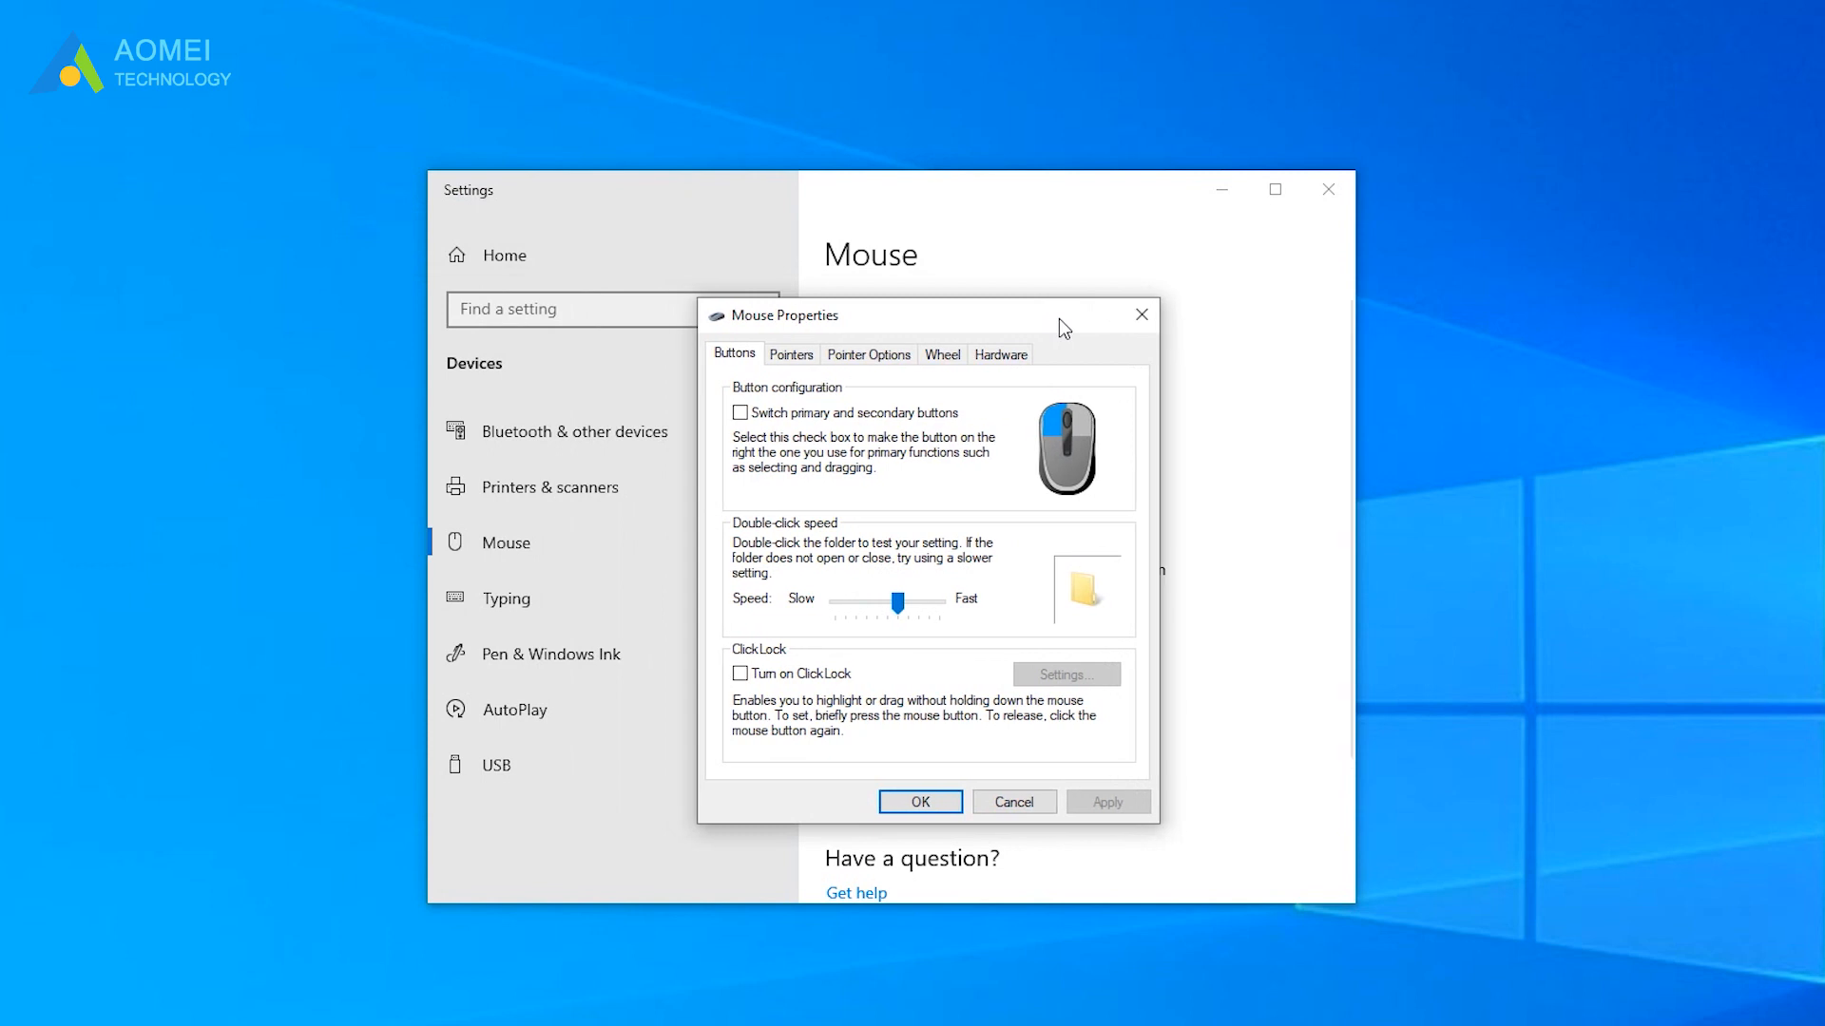
mouse_move(1004, 354)
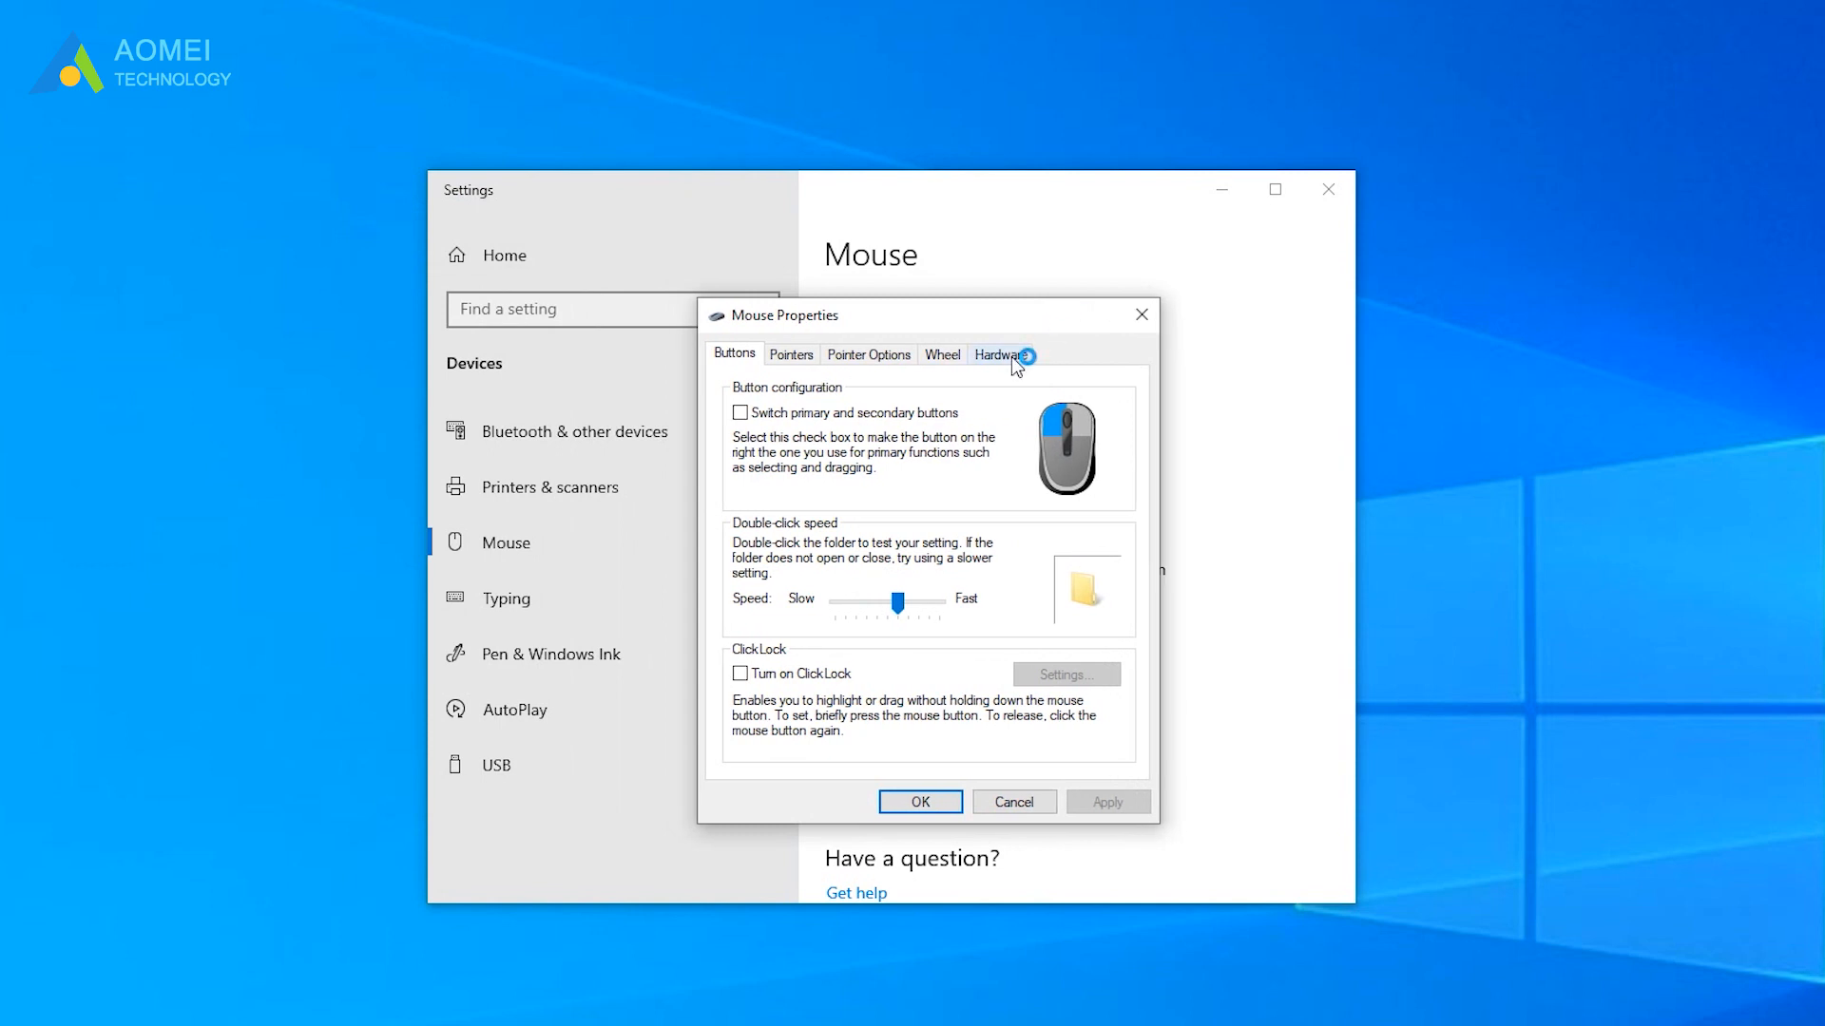
click(998, 354)
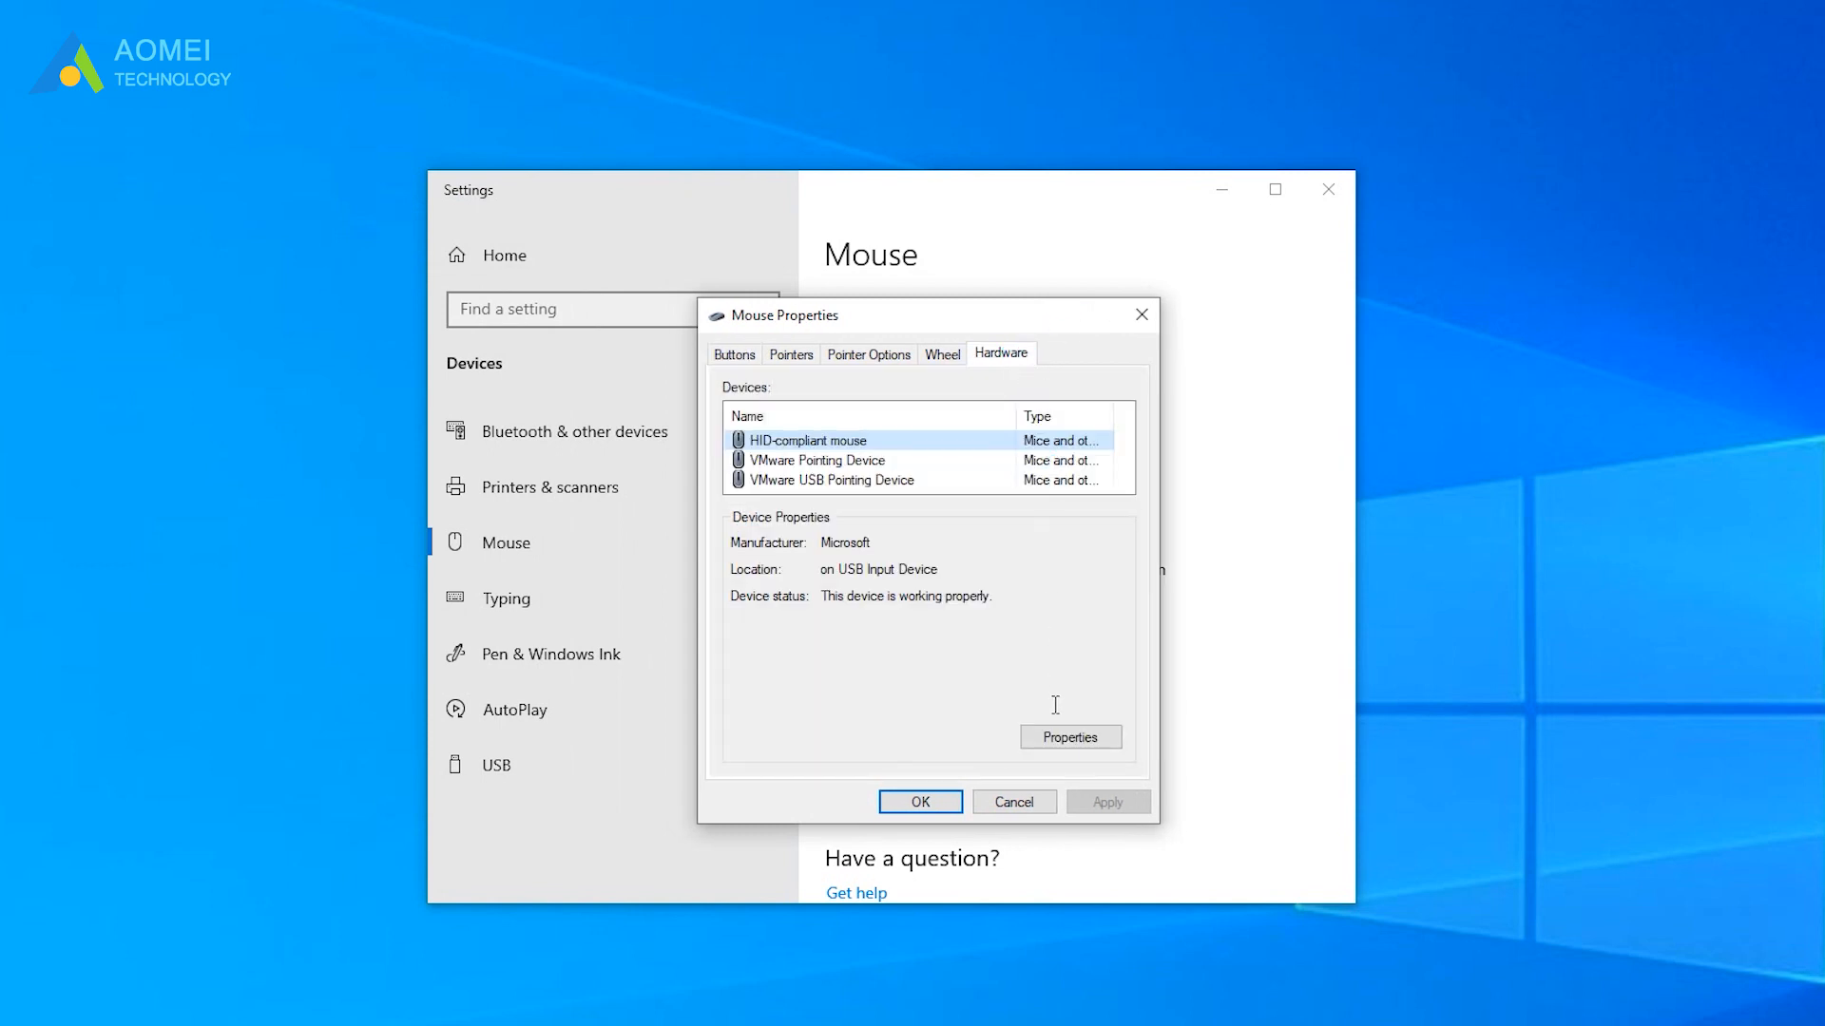
click(1068, 737)
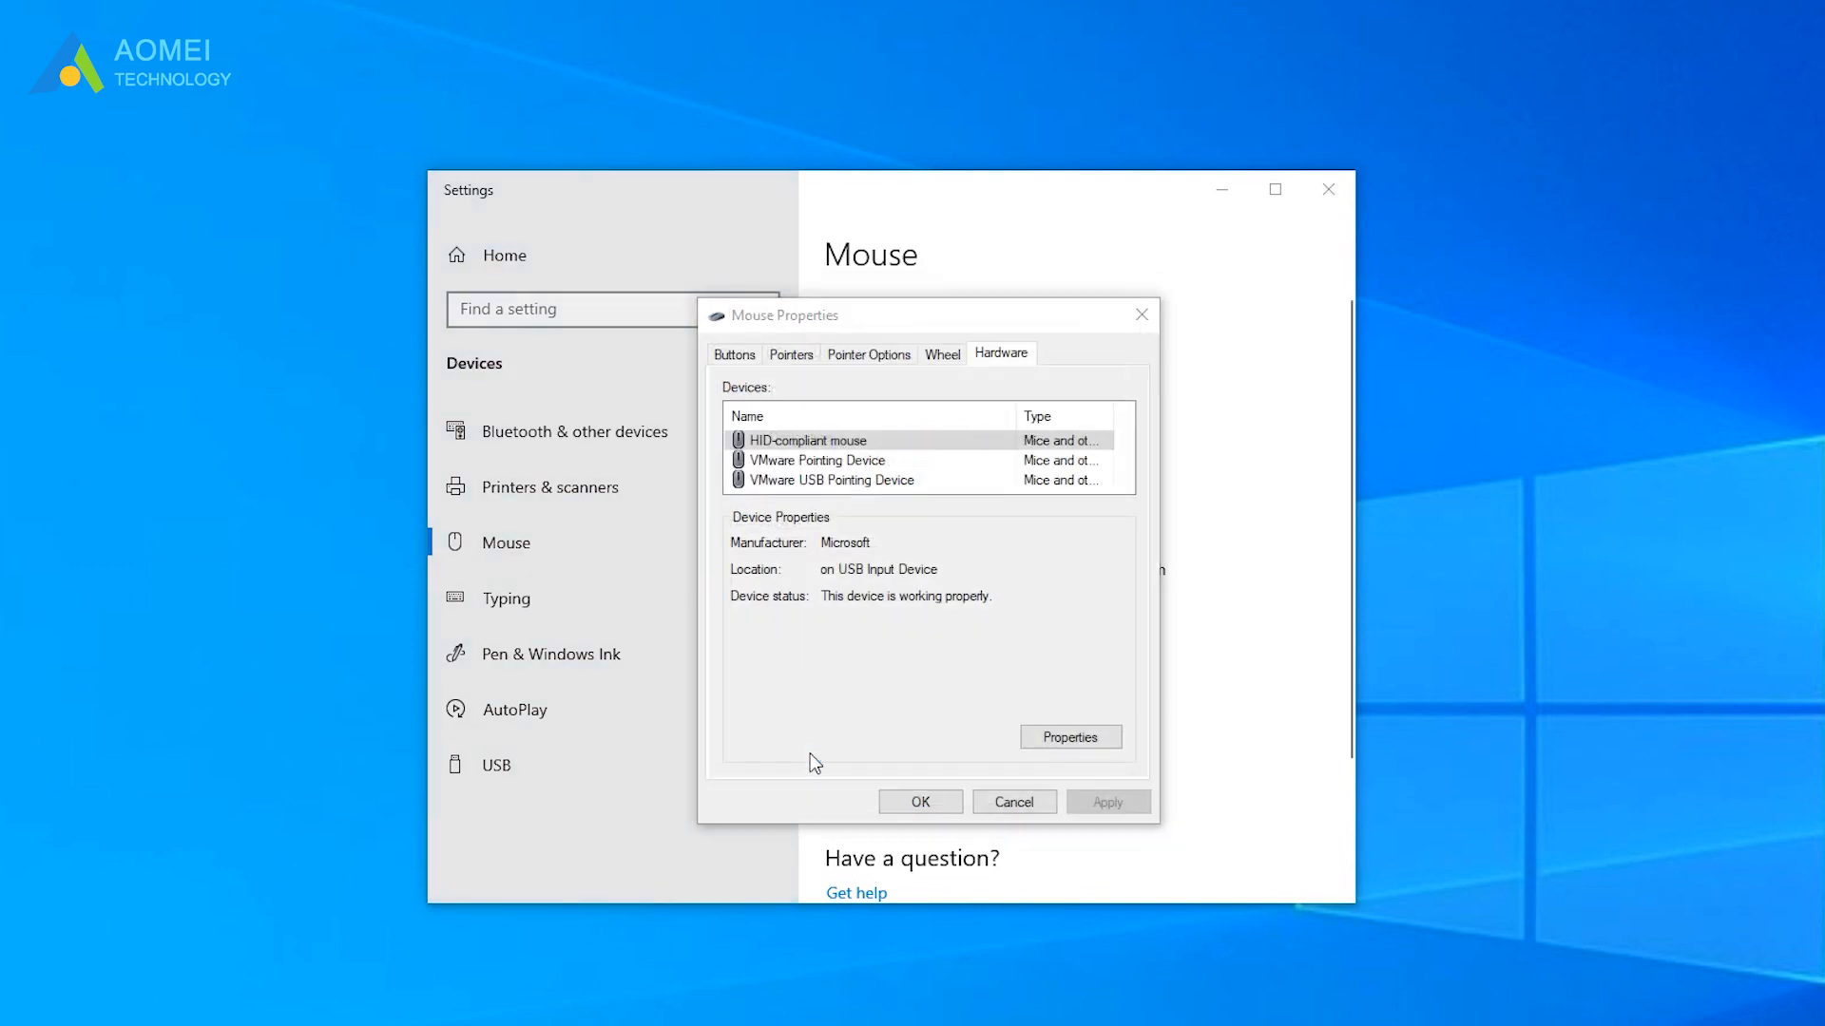
click(1068, 737)
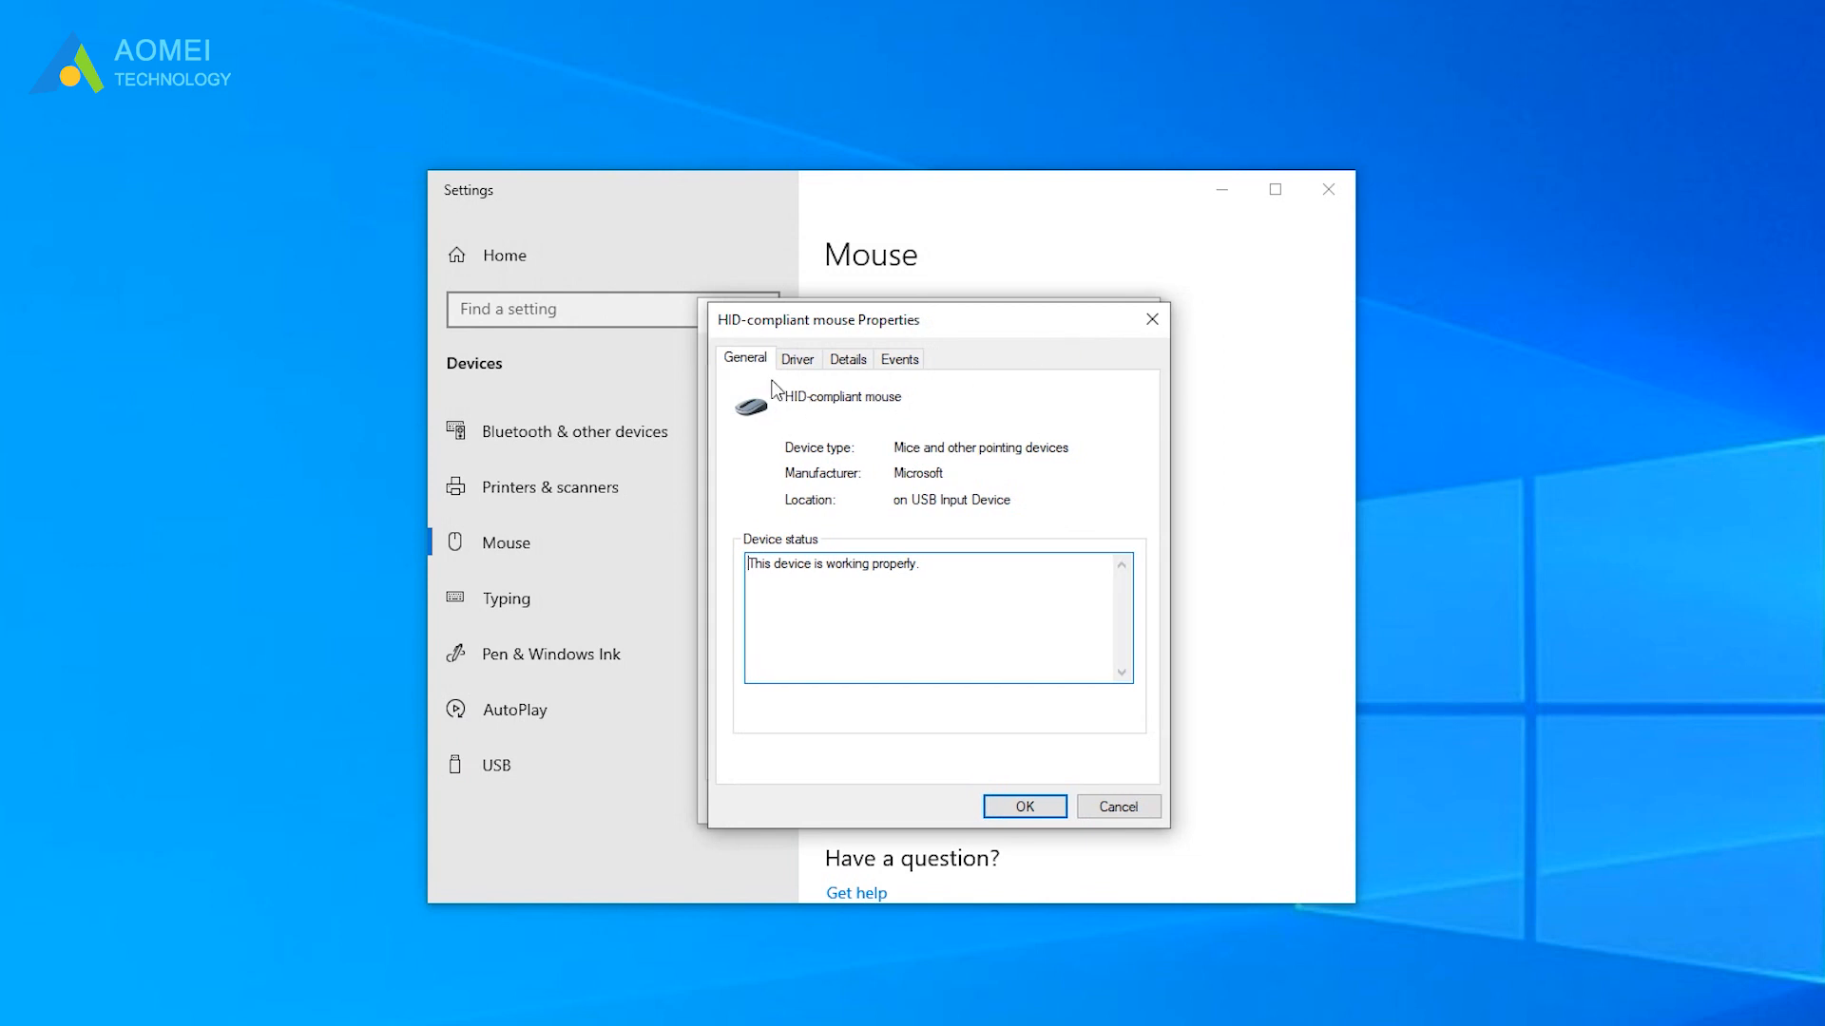
- Disable the HID-compliant mouse from its Driver details and confirm, then bring up the Run prompt
click(796, 359)
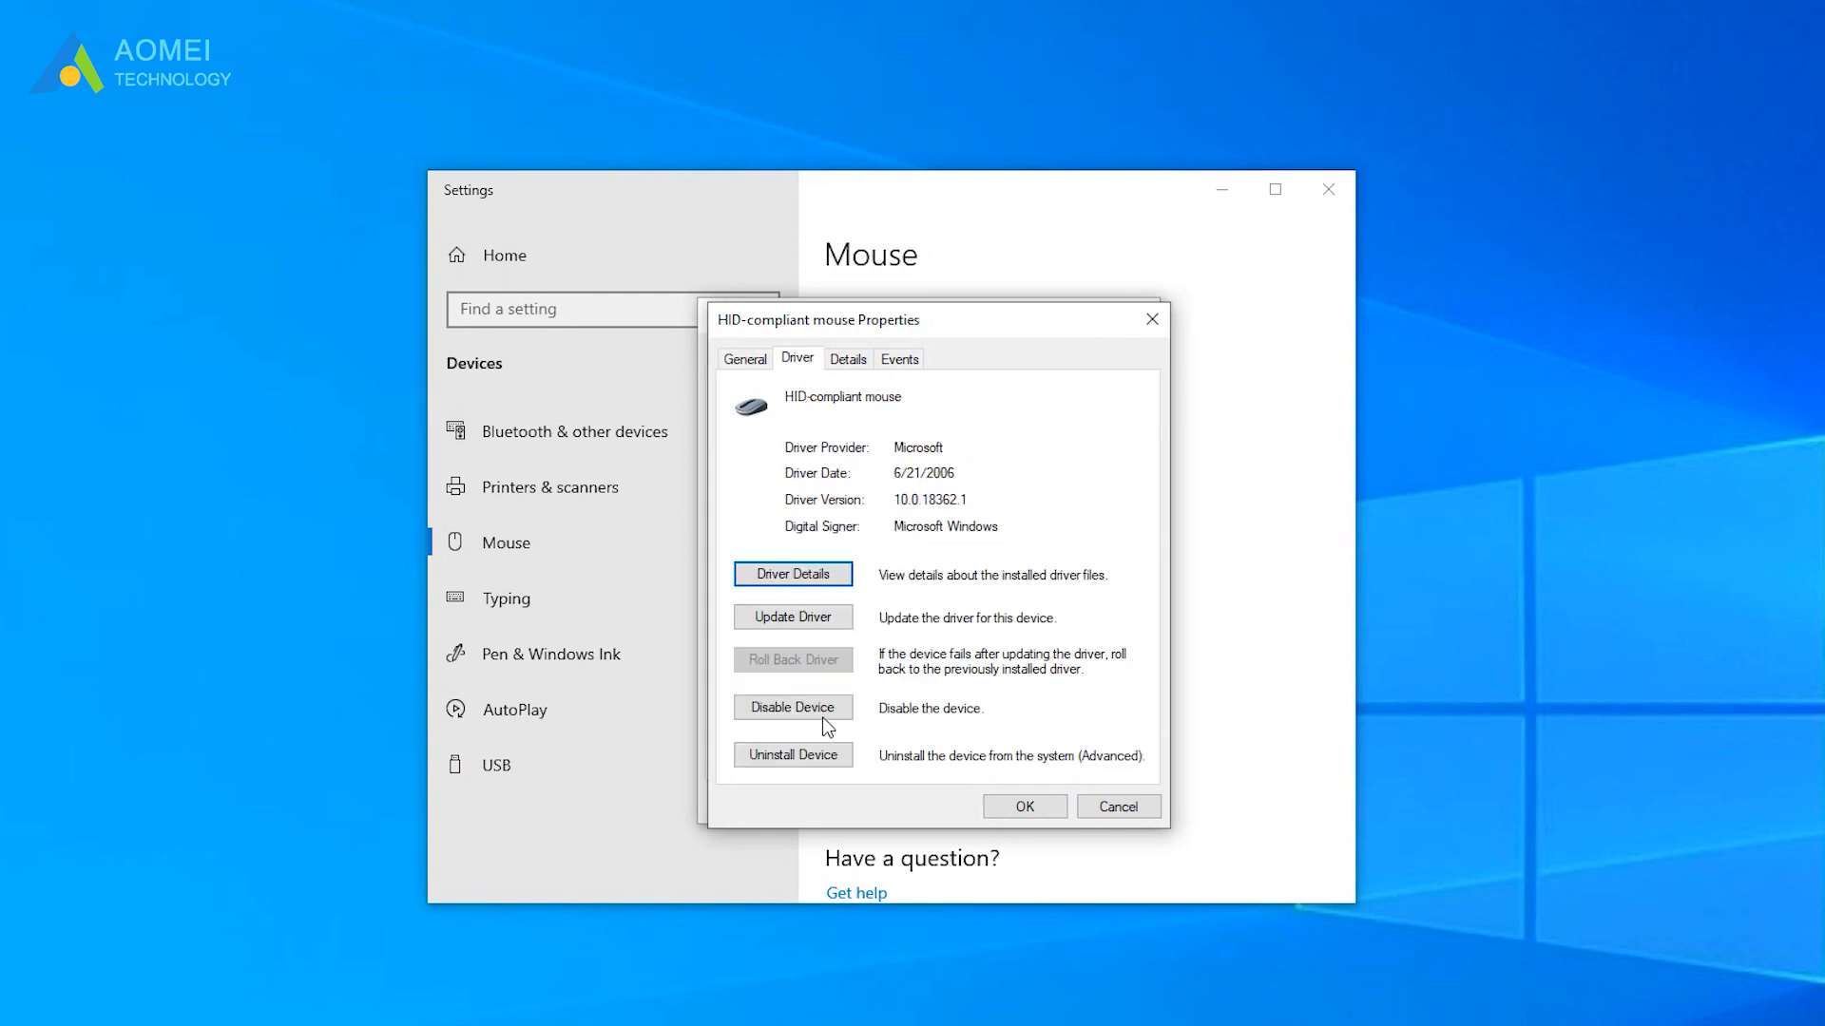
click(790, 707)
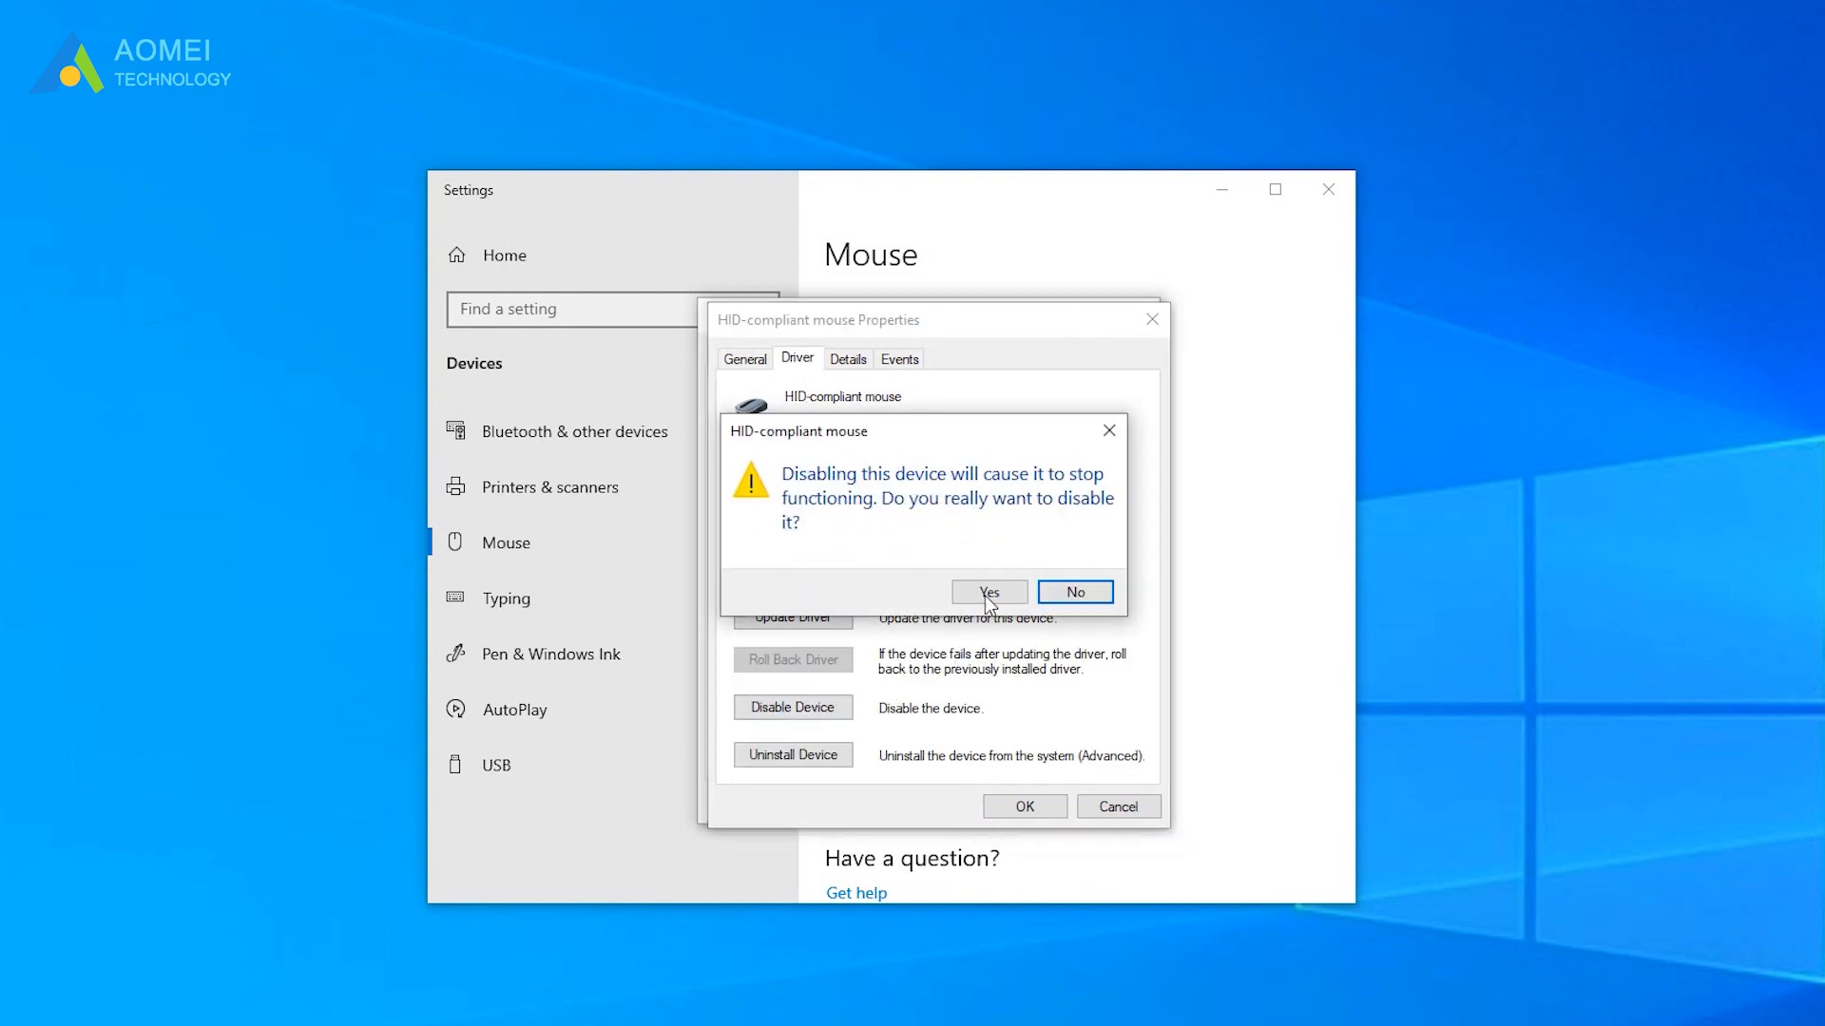
click(988, 593)
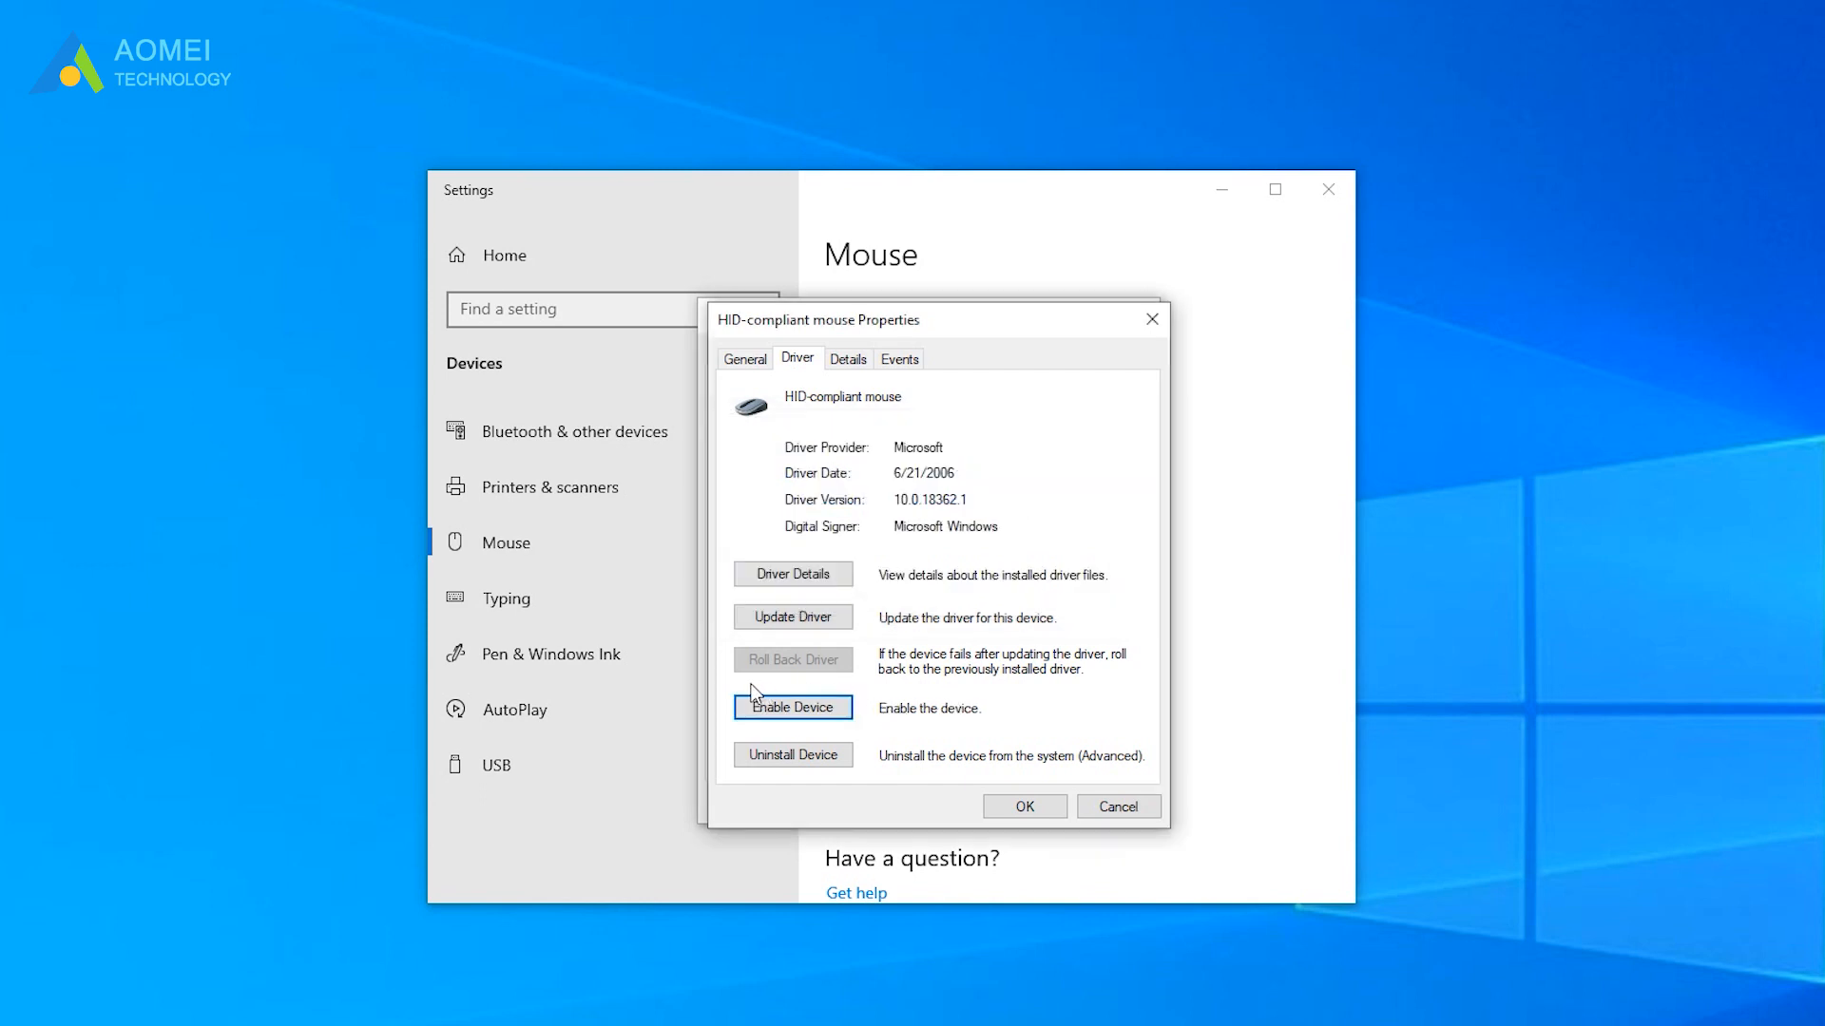
mouse_move(871, 718)
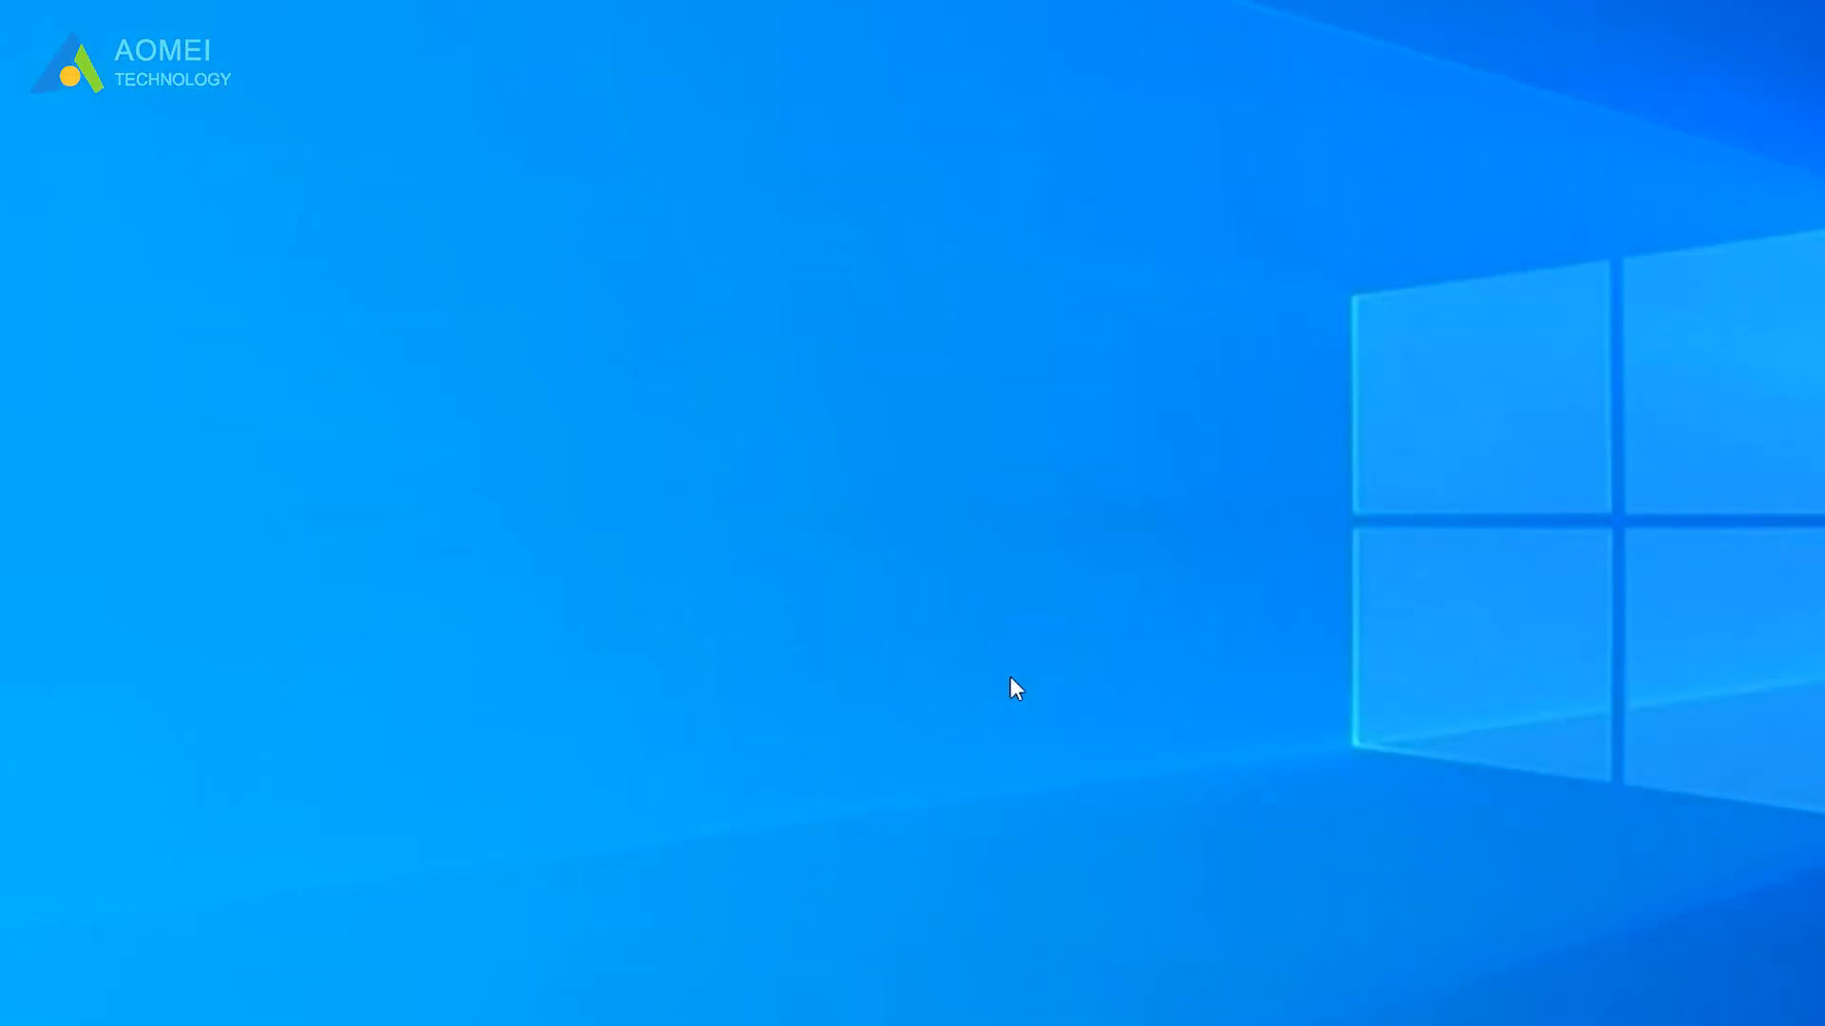
key(Win+r)
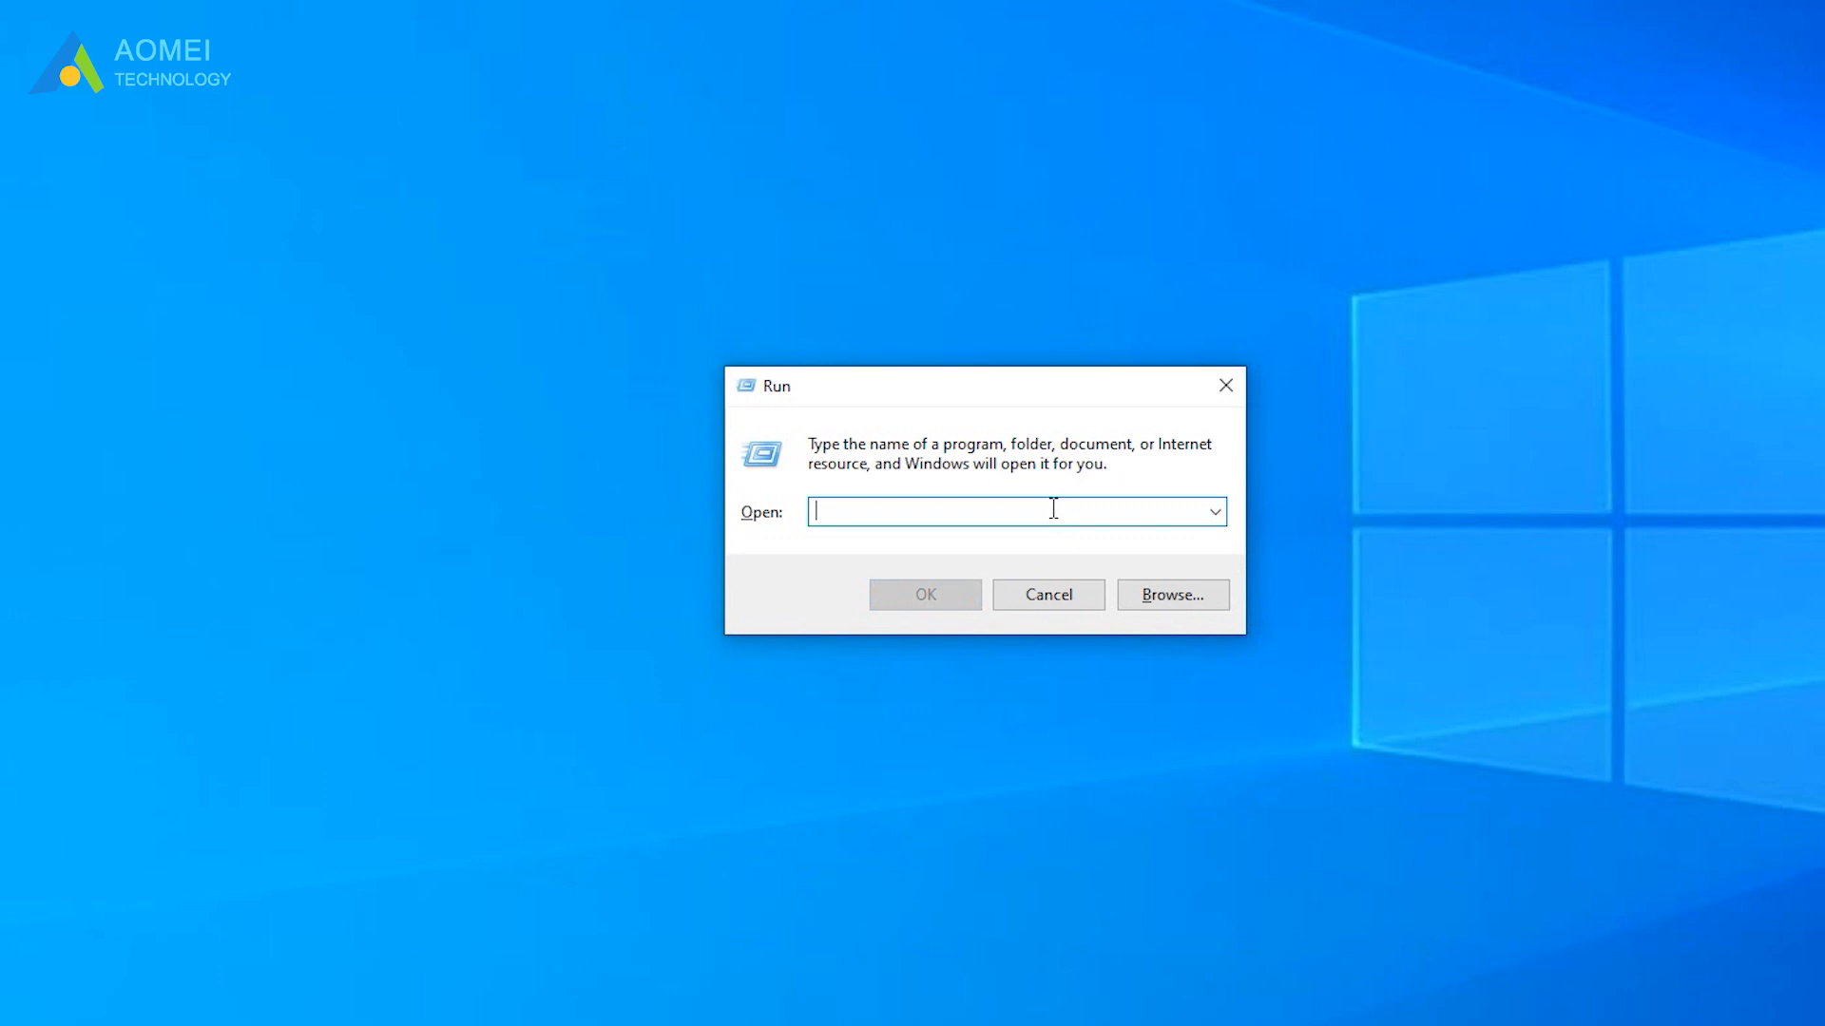
- Run devmgmt.msc and start Update driver for the HID-compliant mouse under Mice and other pointing devices
text(devmgmt.msc)
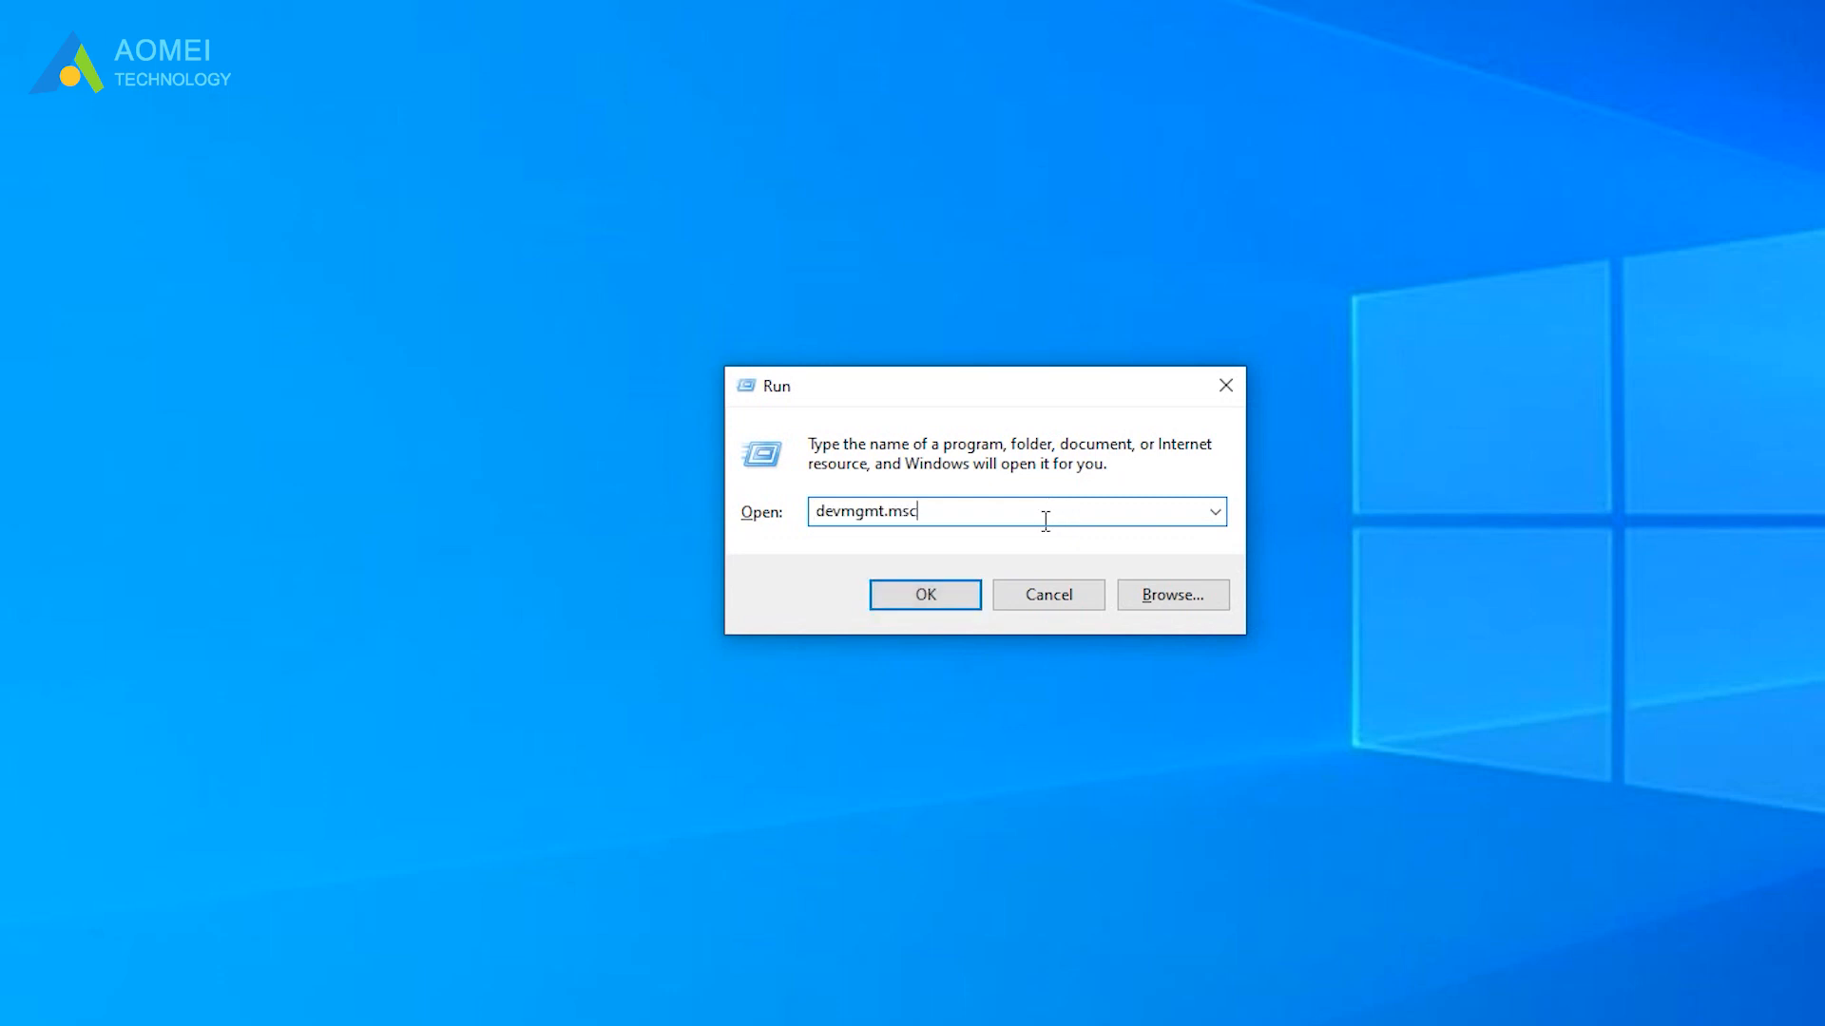
click(923, 595)
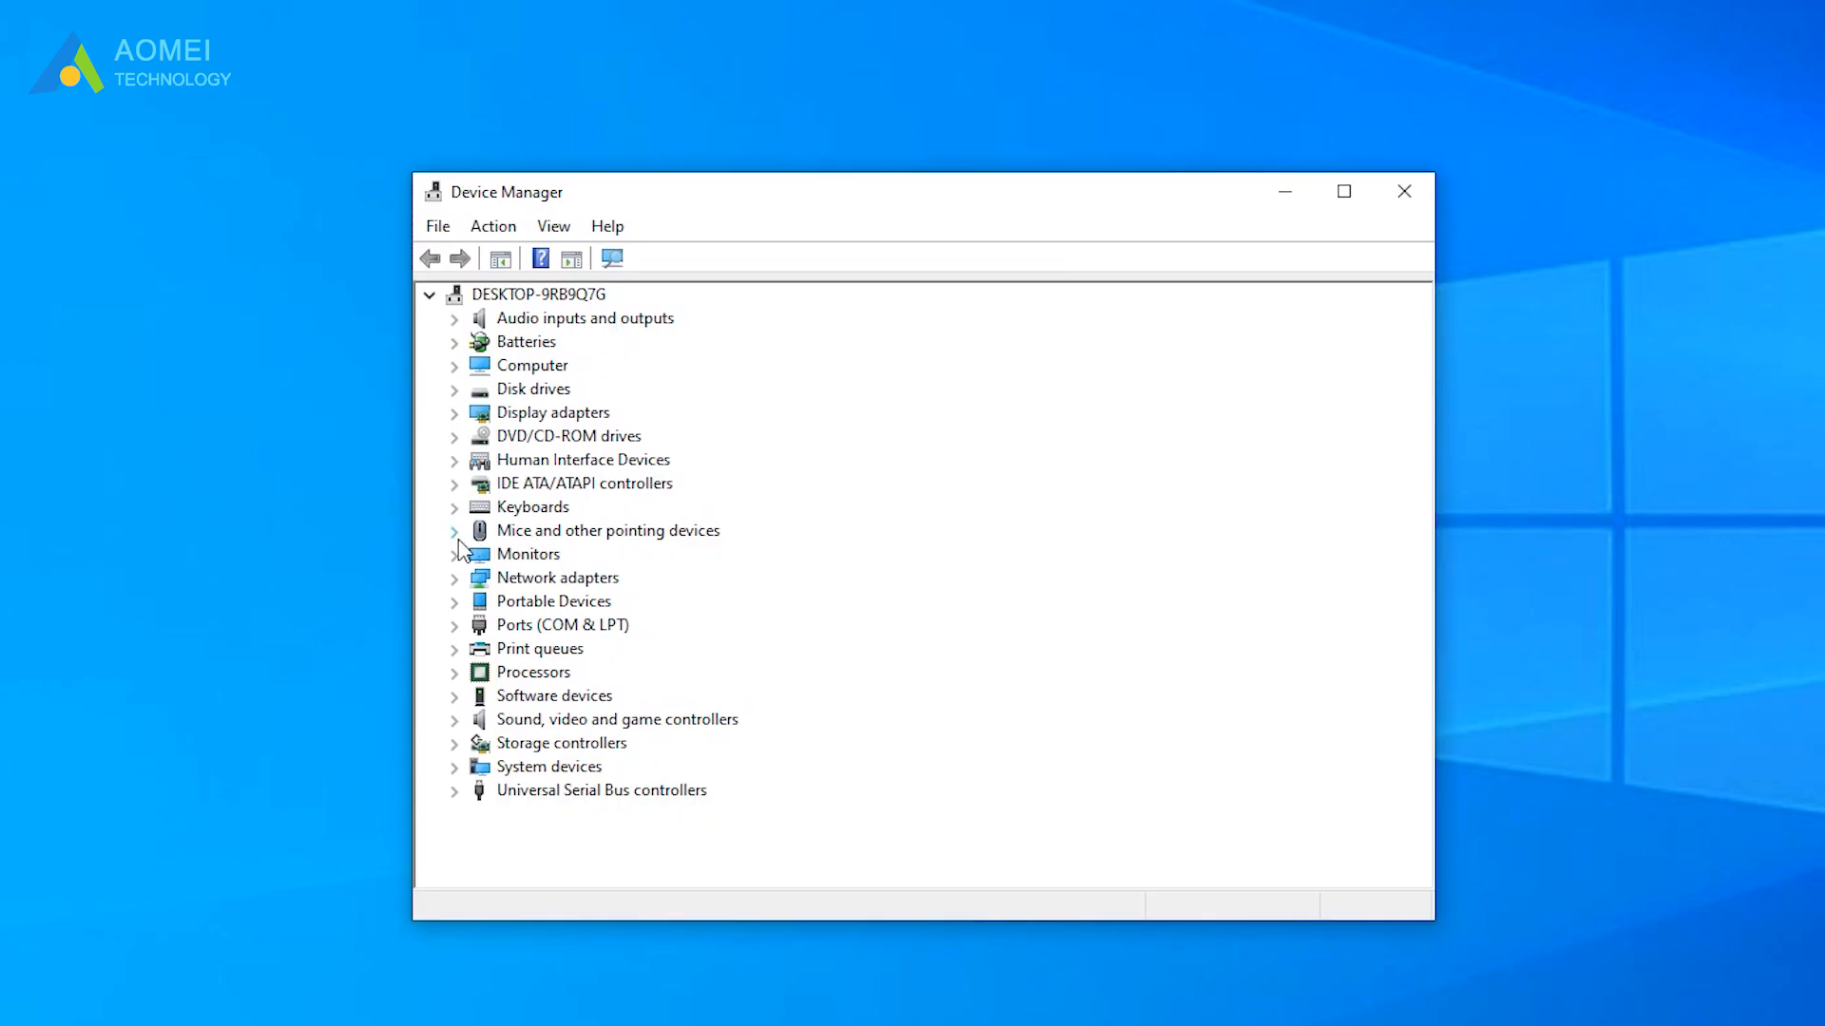
click(454, 530)
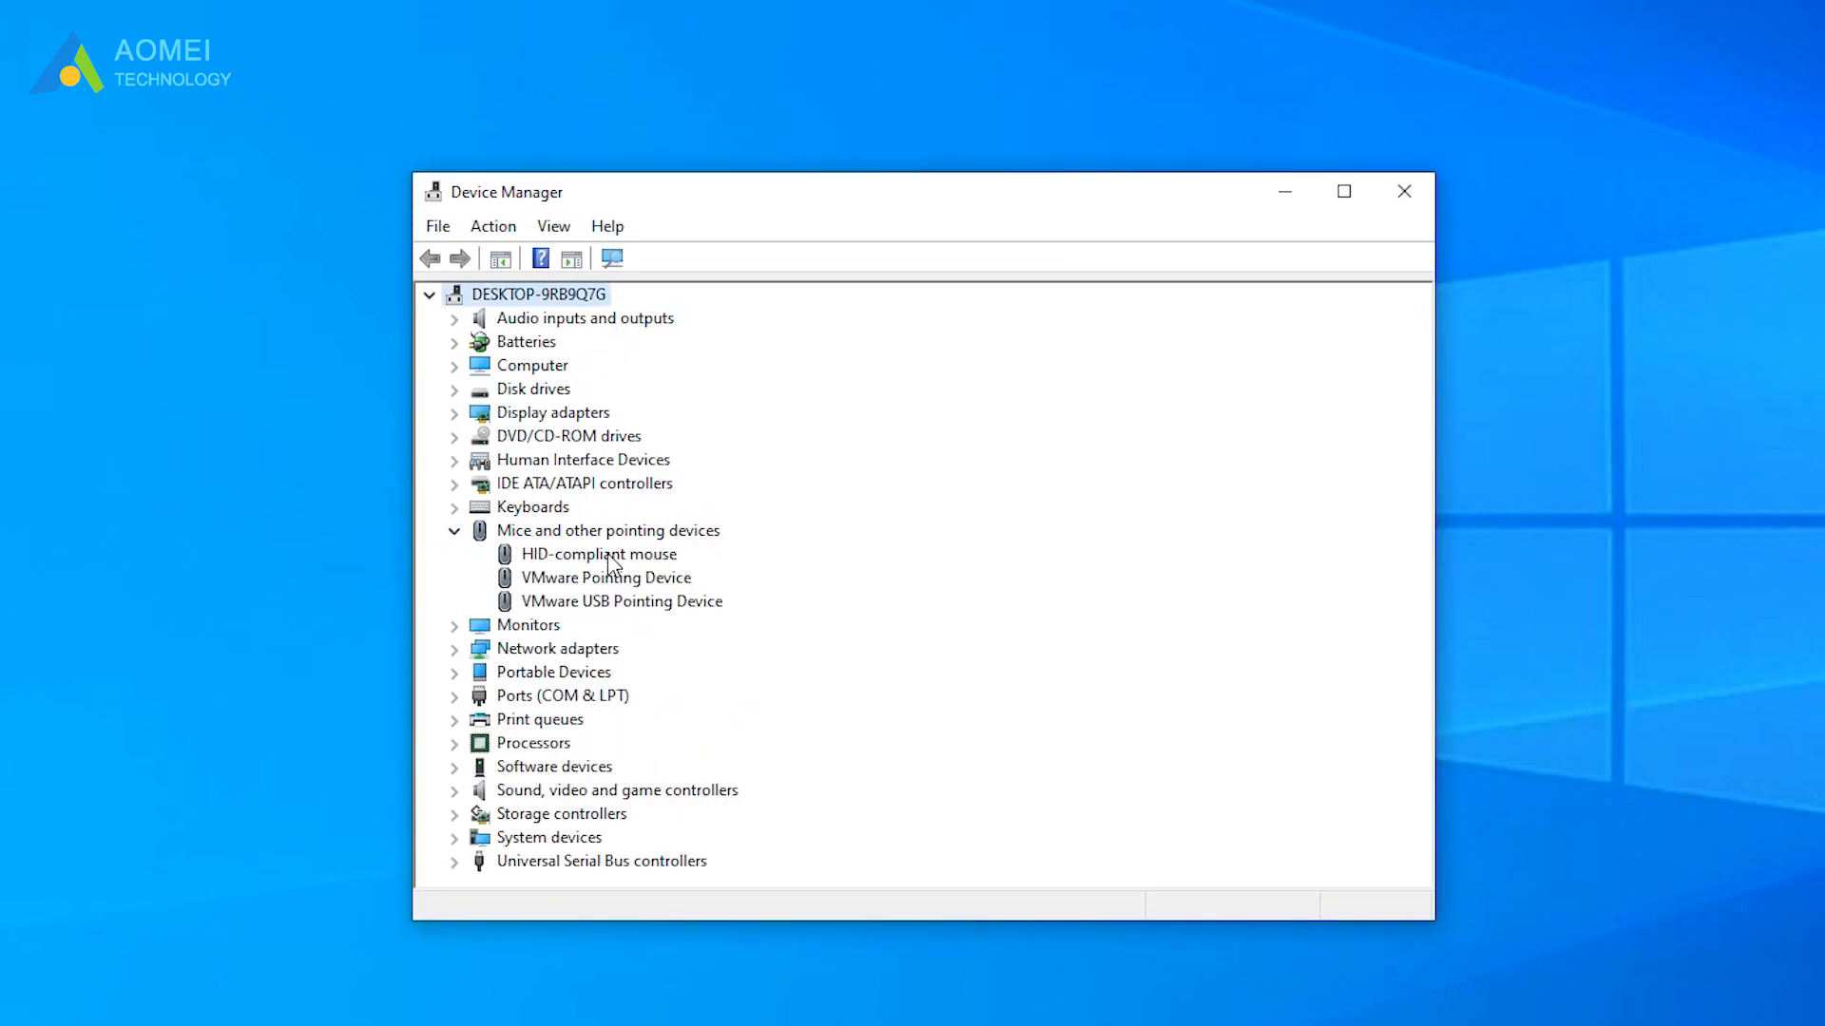
right_click(599, 553)
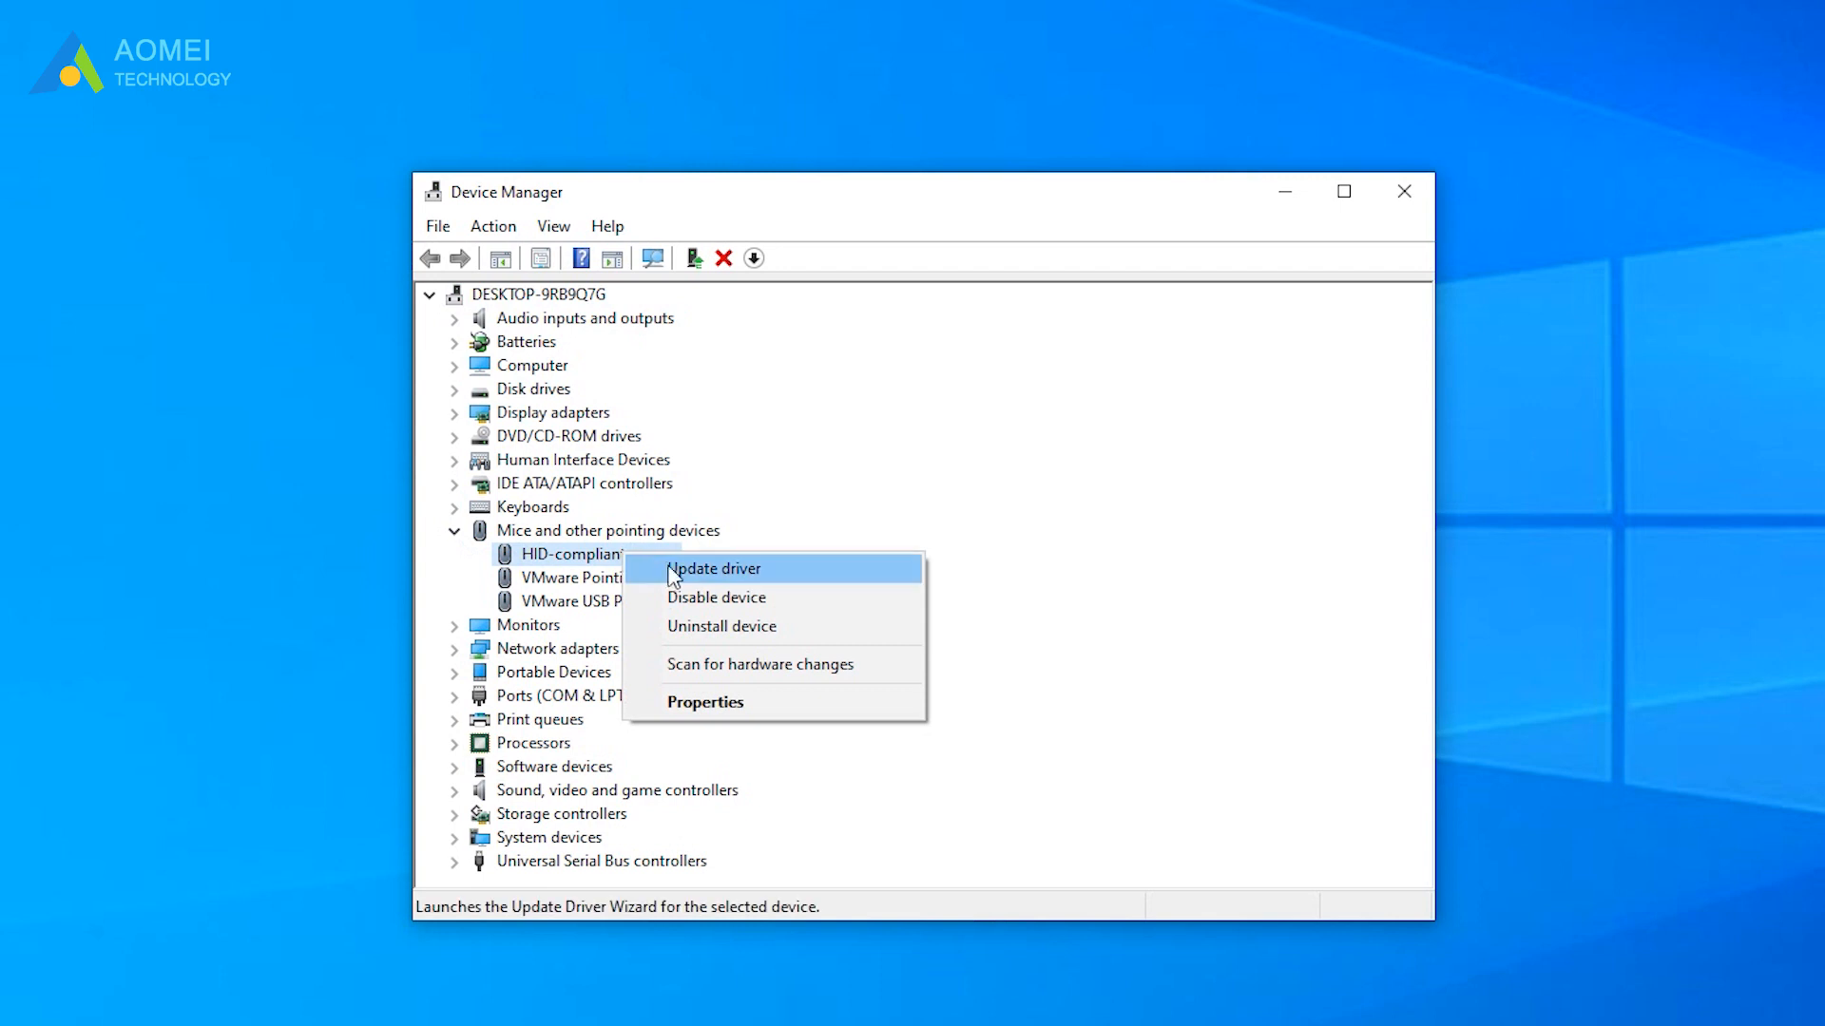
click(713, 568)
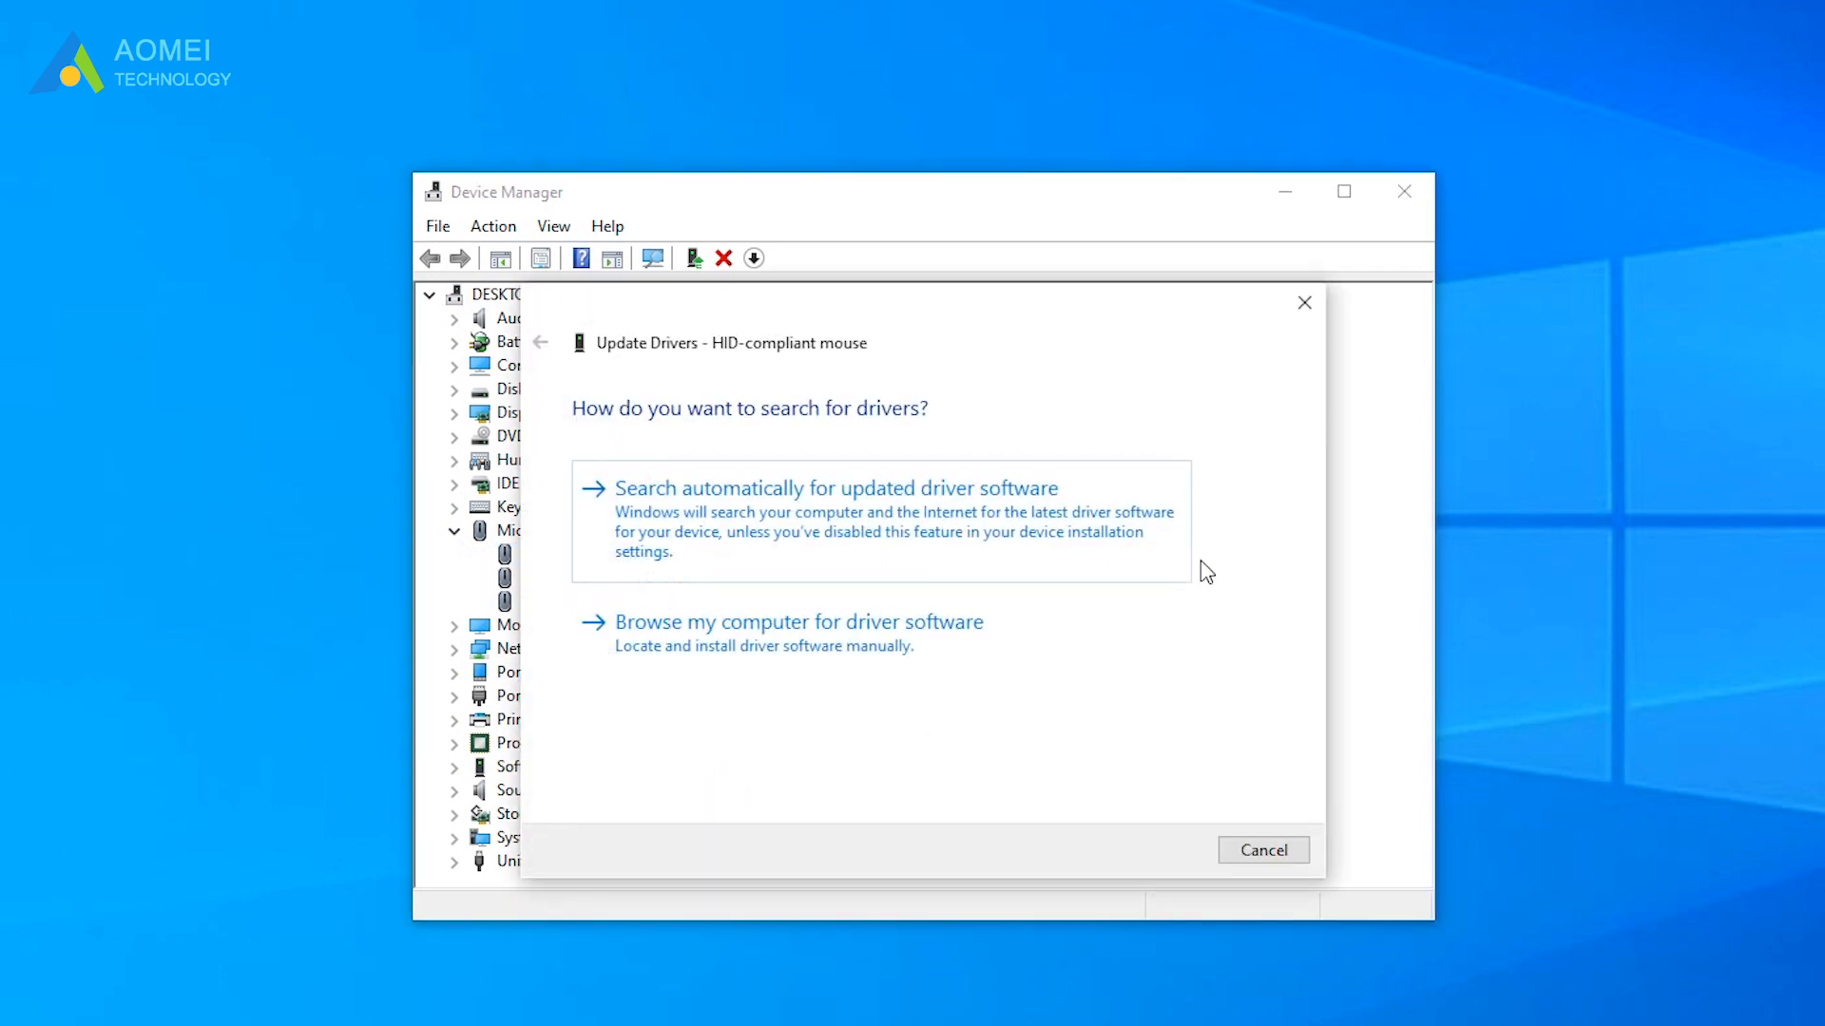
- Search automatically for an updated HID-compliant mouse driver
click(835, 489)
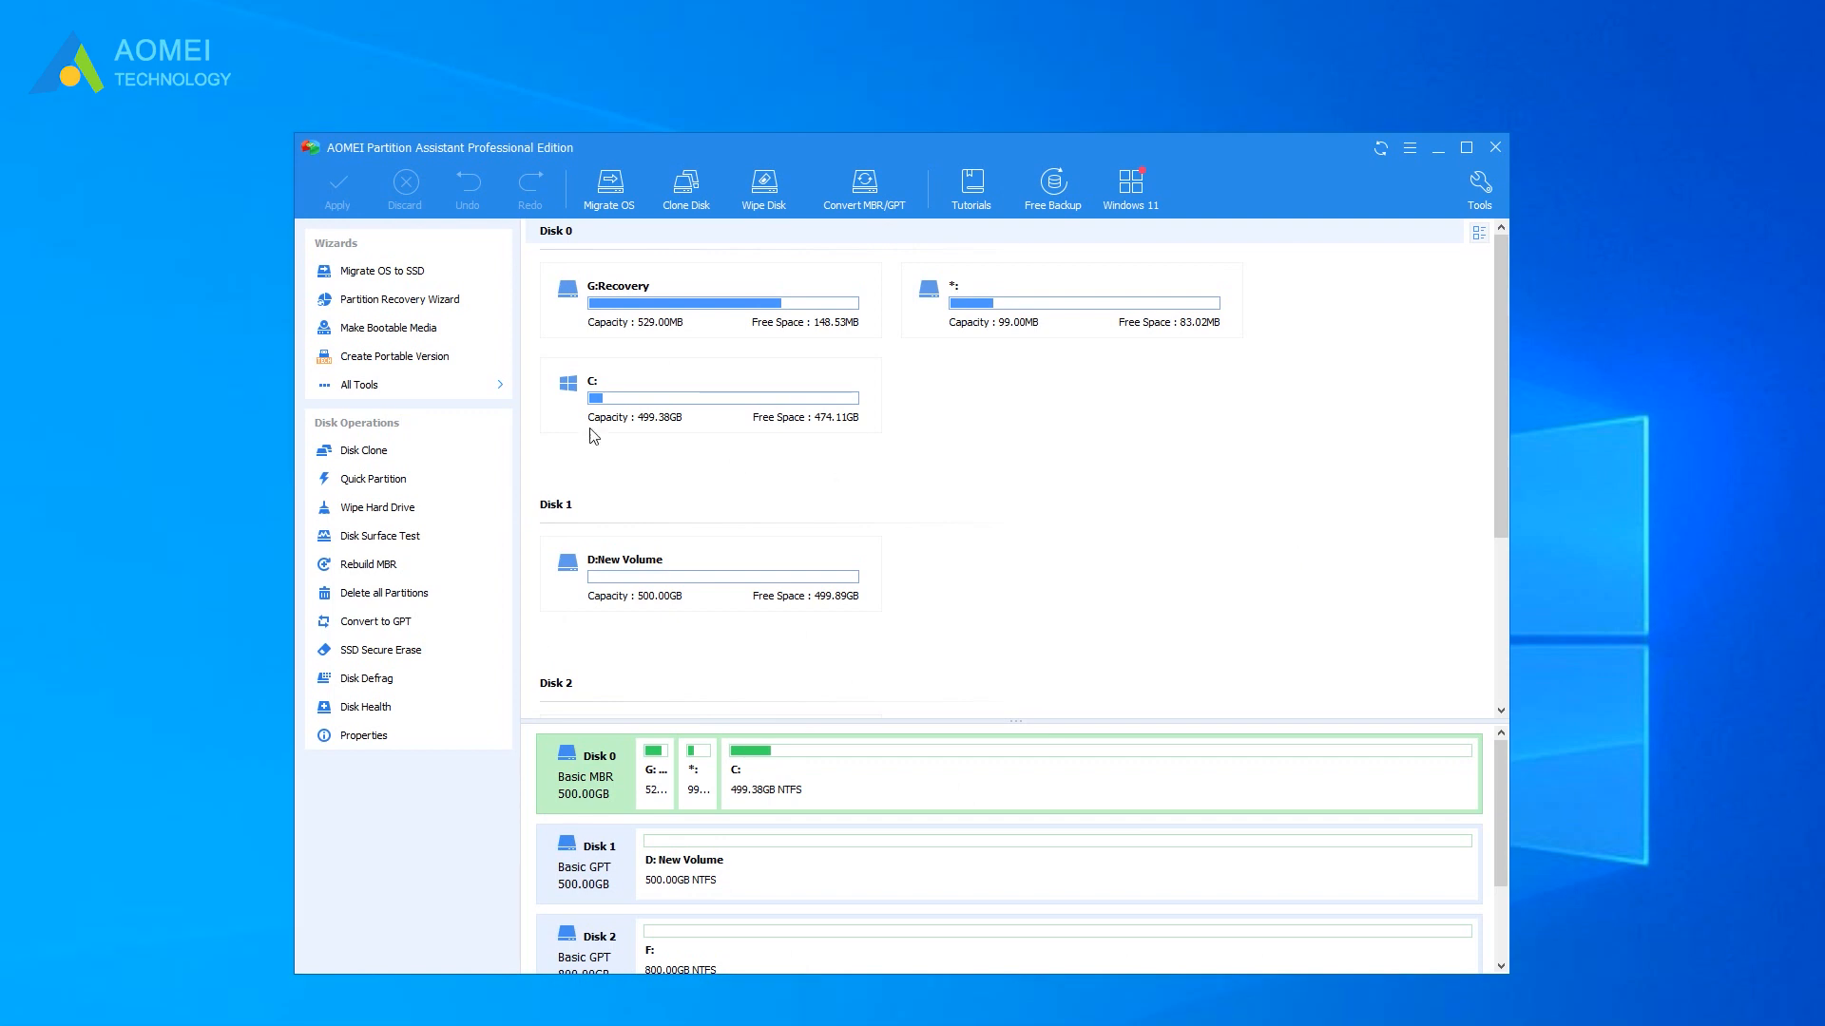
- Launch App Mover from All Tools and choose the C: partition as the source
click(360, 384)
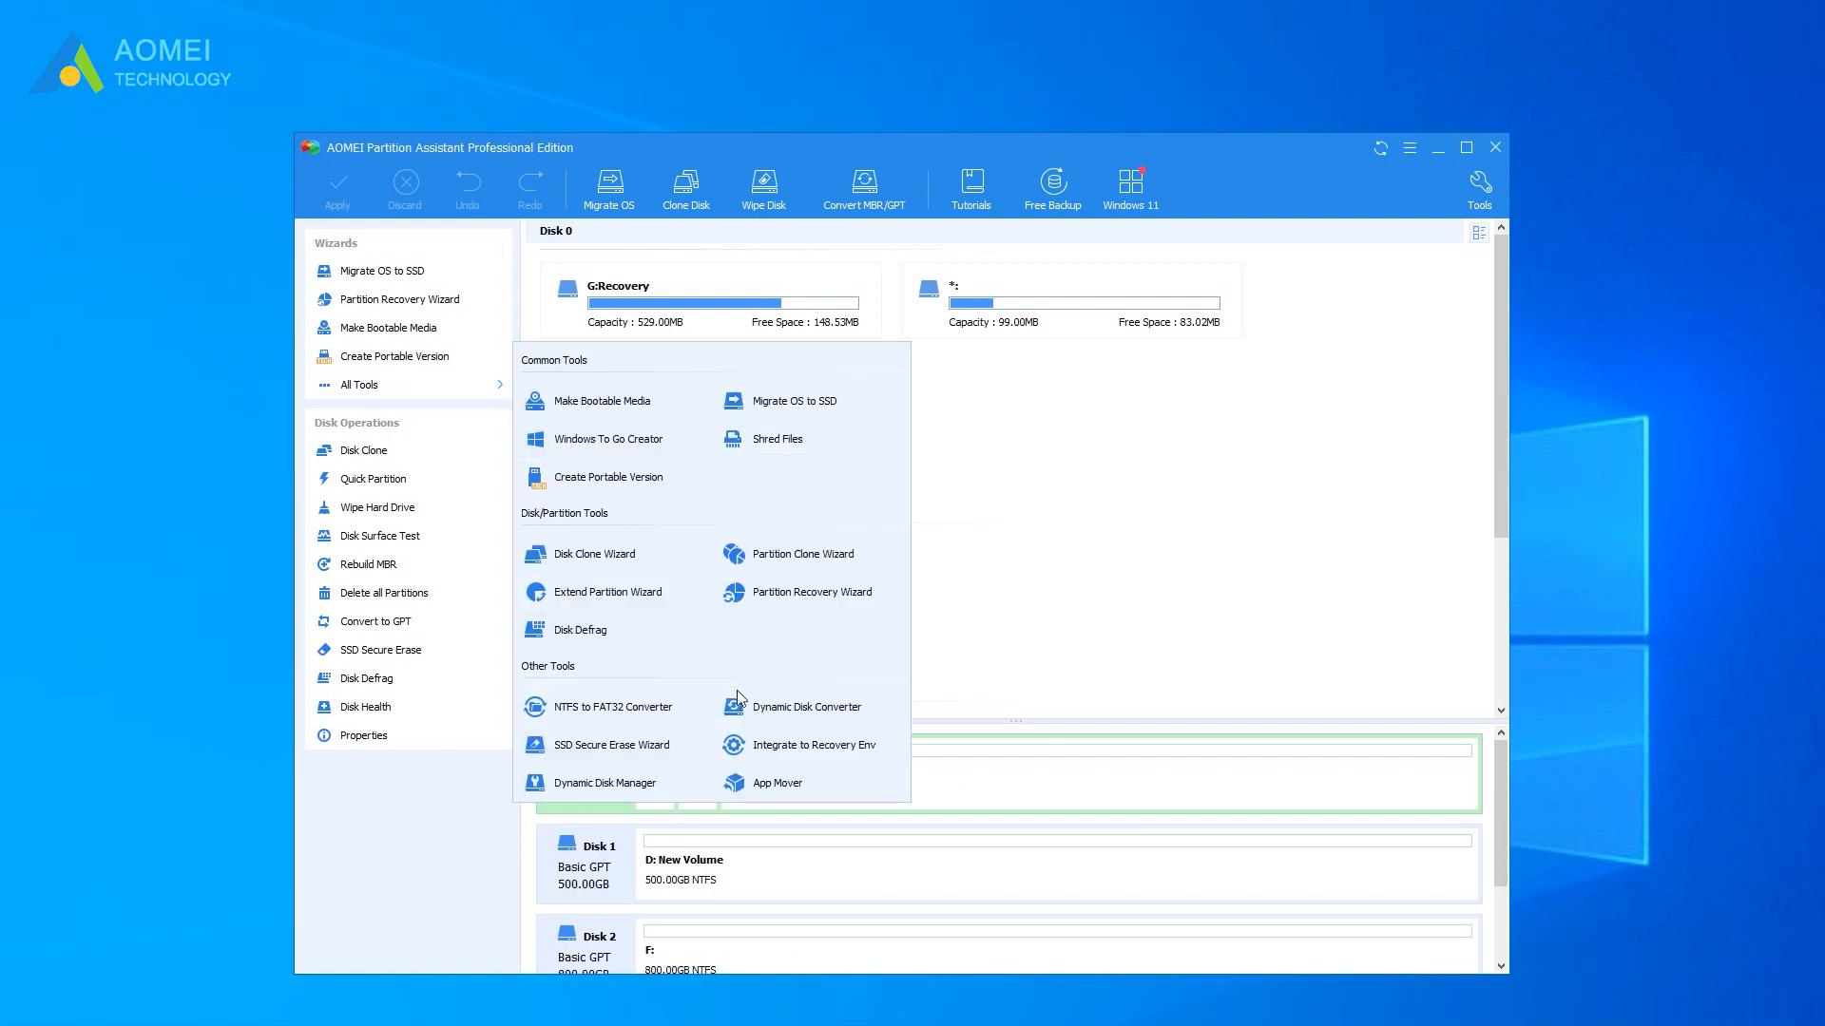
click(775, 782)
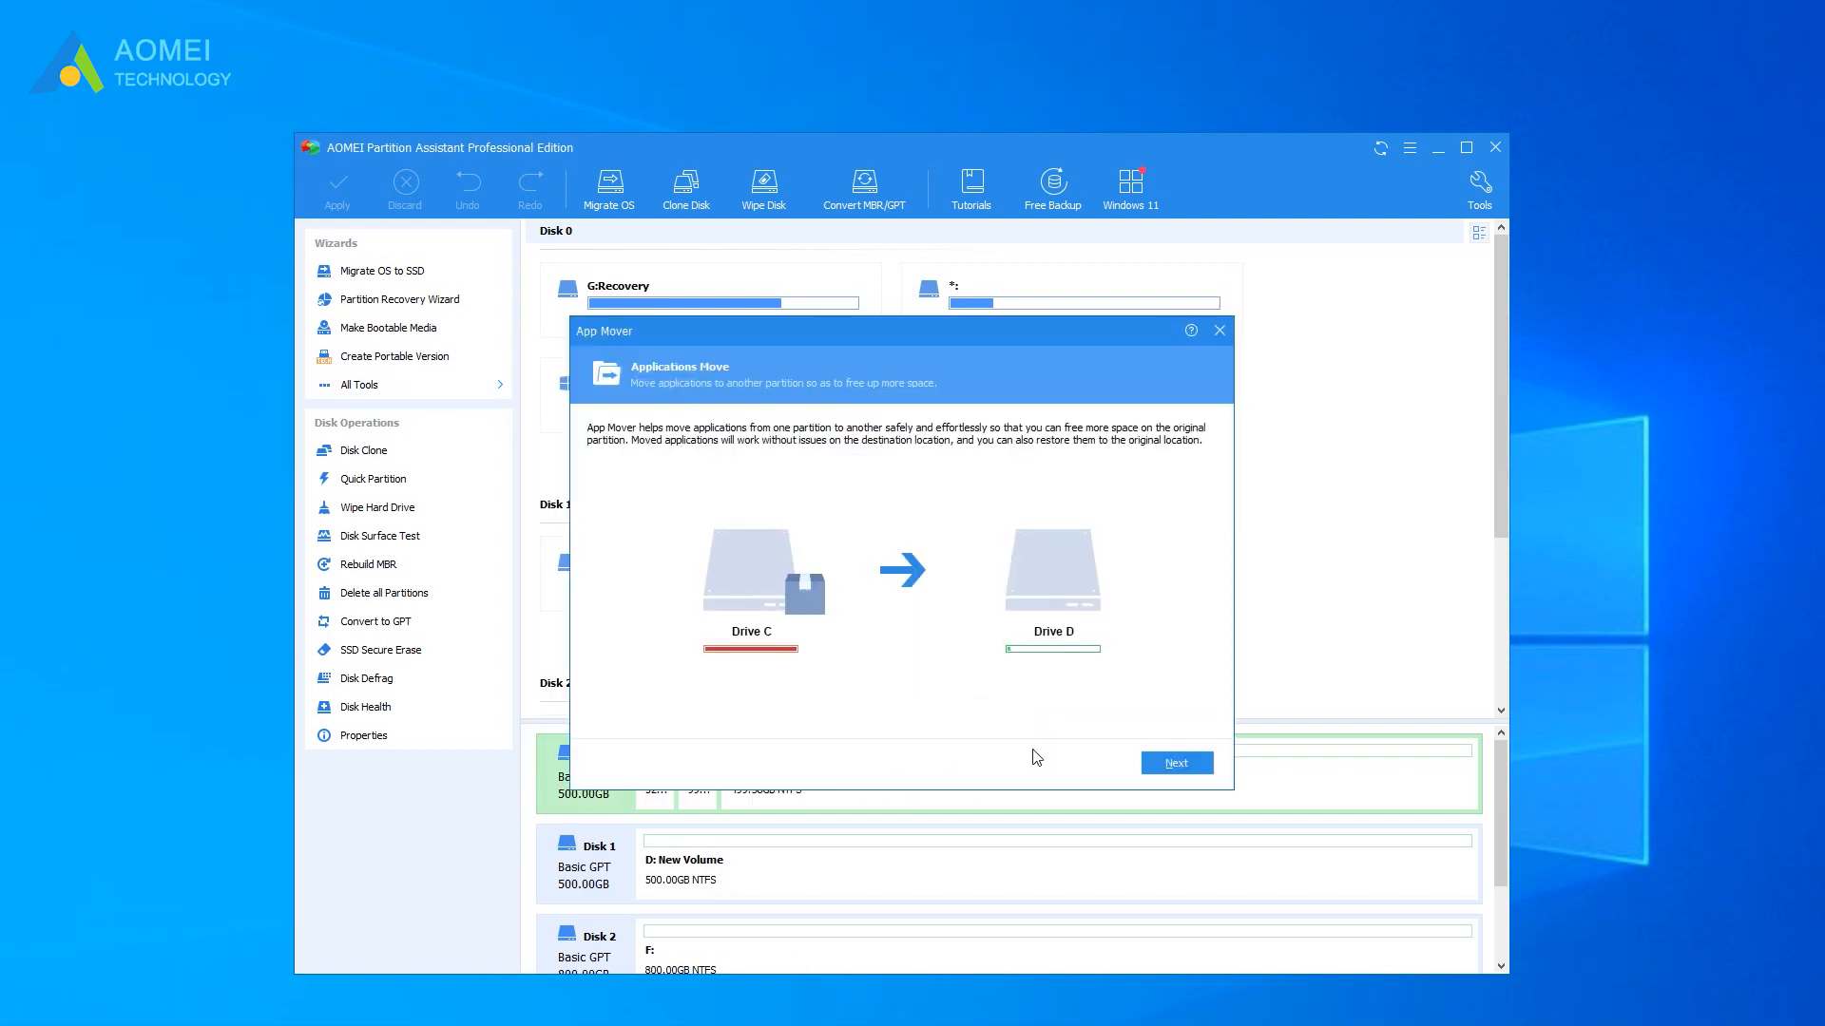
click(1175, 762)
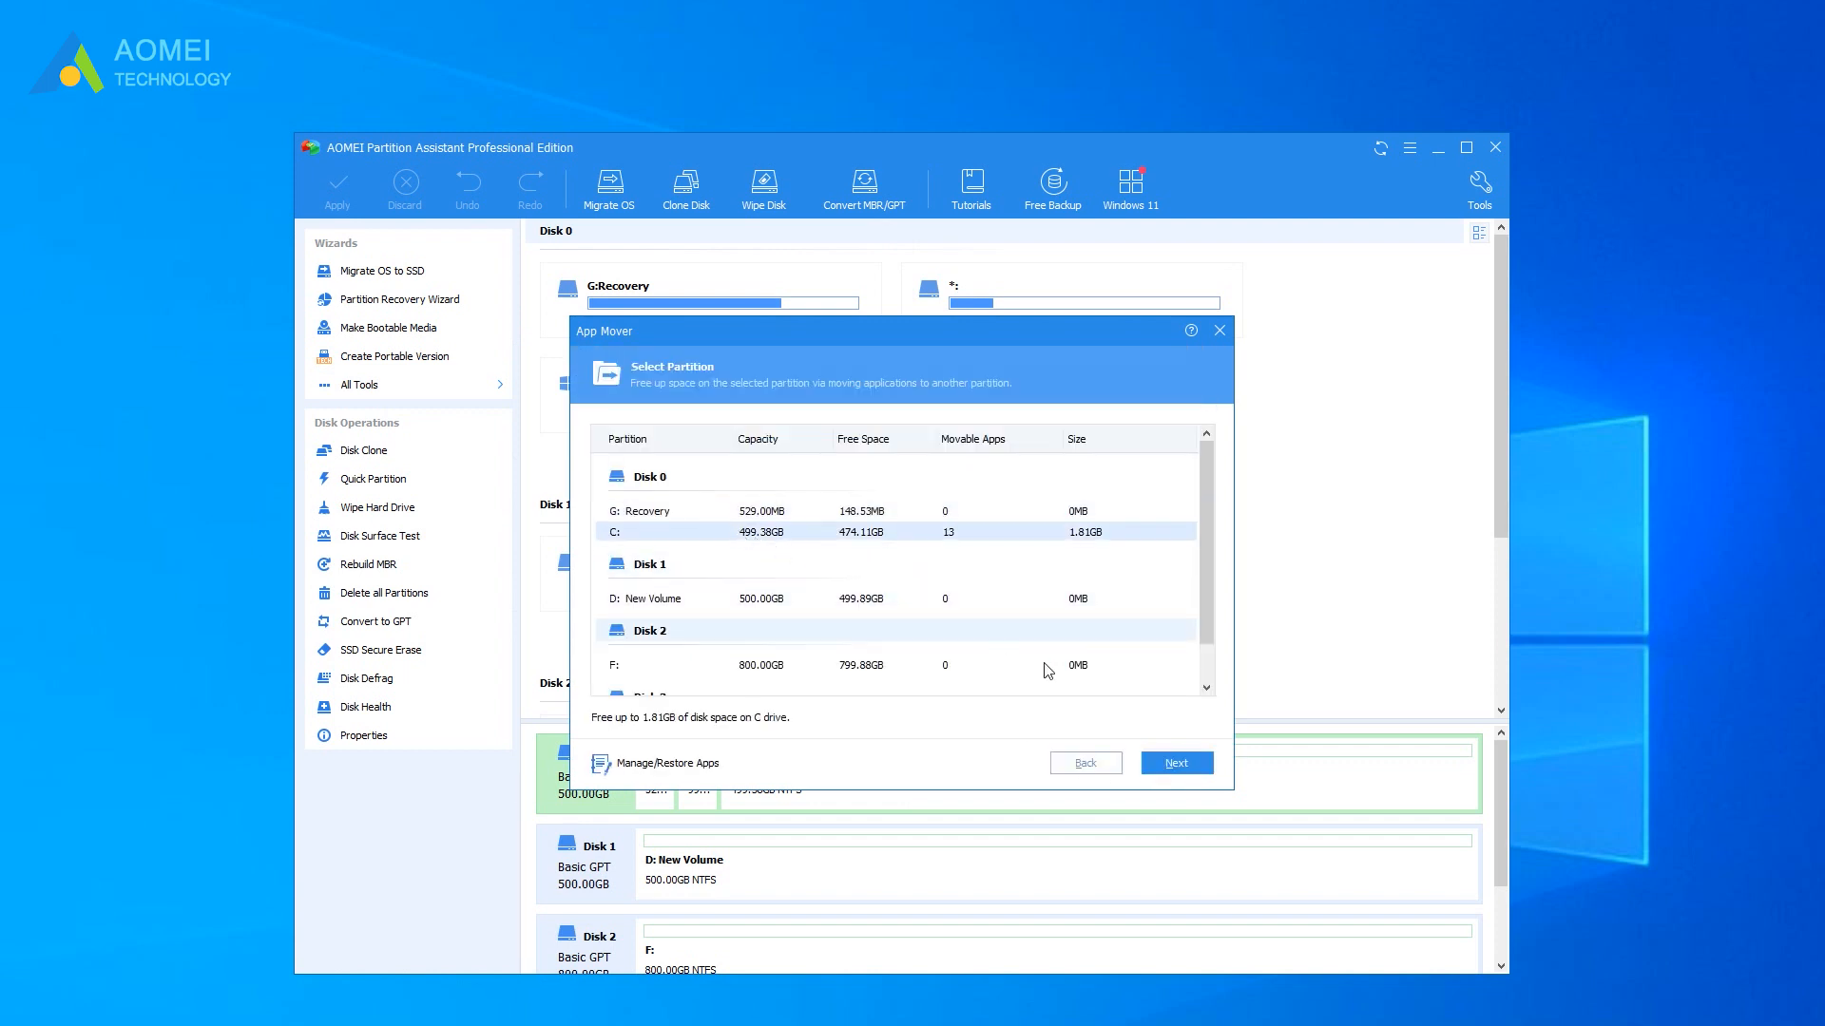
click(1175, 762)
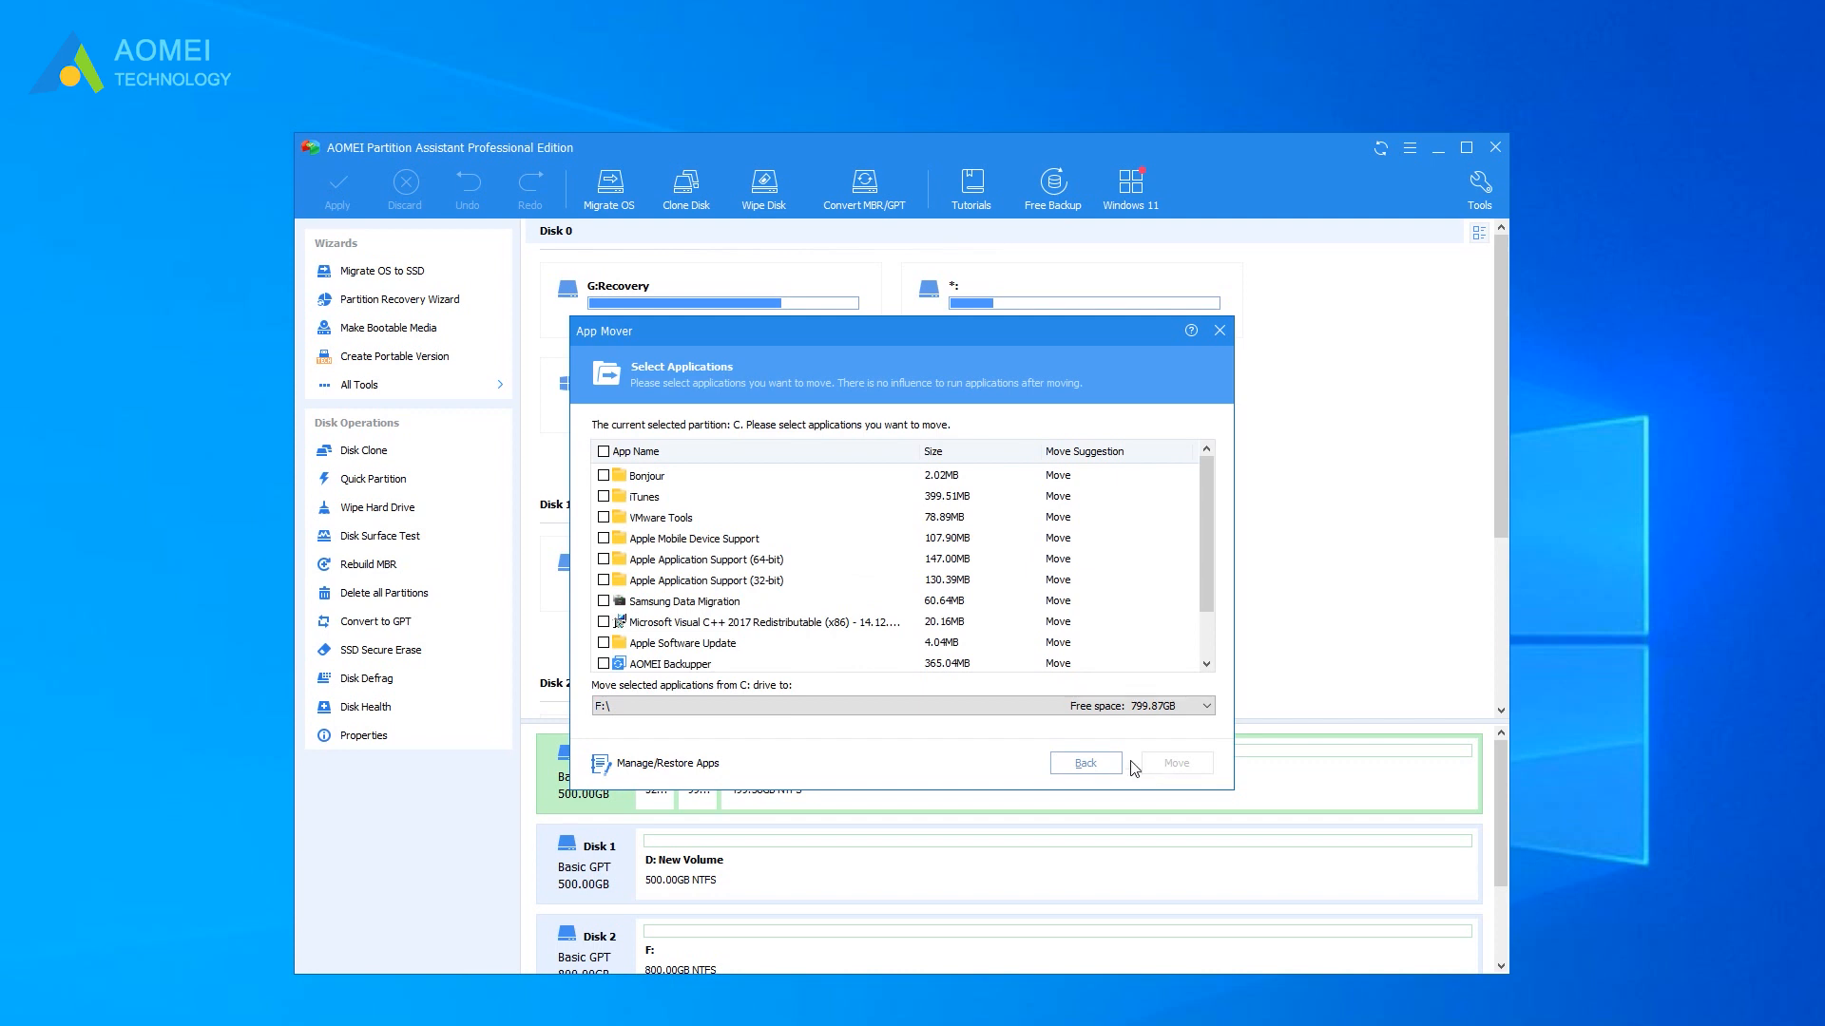
- Mark iTunes and both Apple Application Support apps, set destination D: and begin the move
click(603, 496)
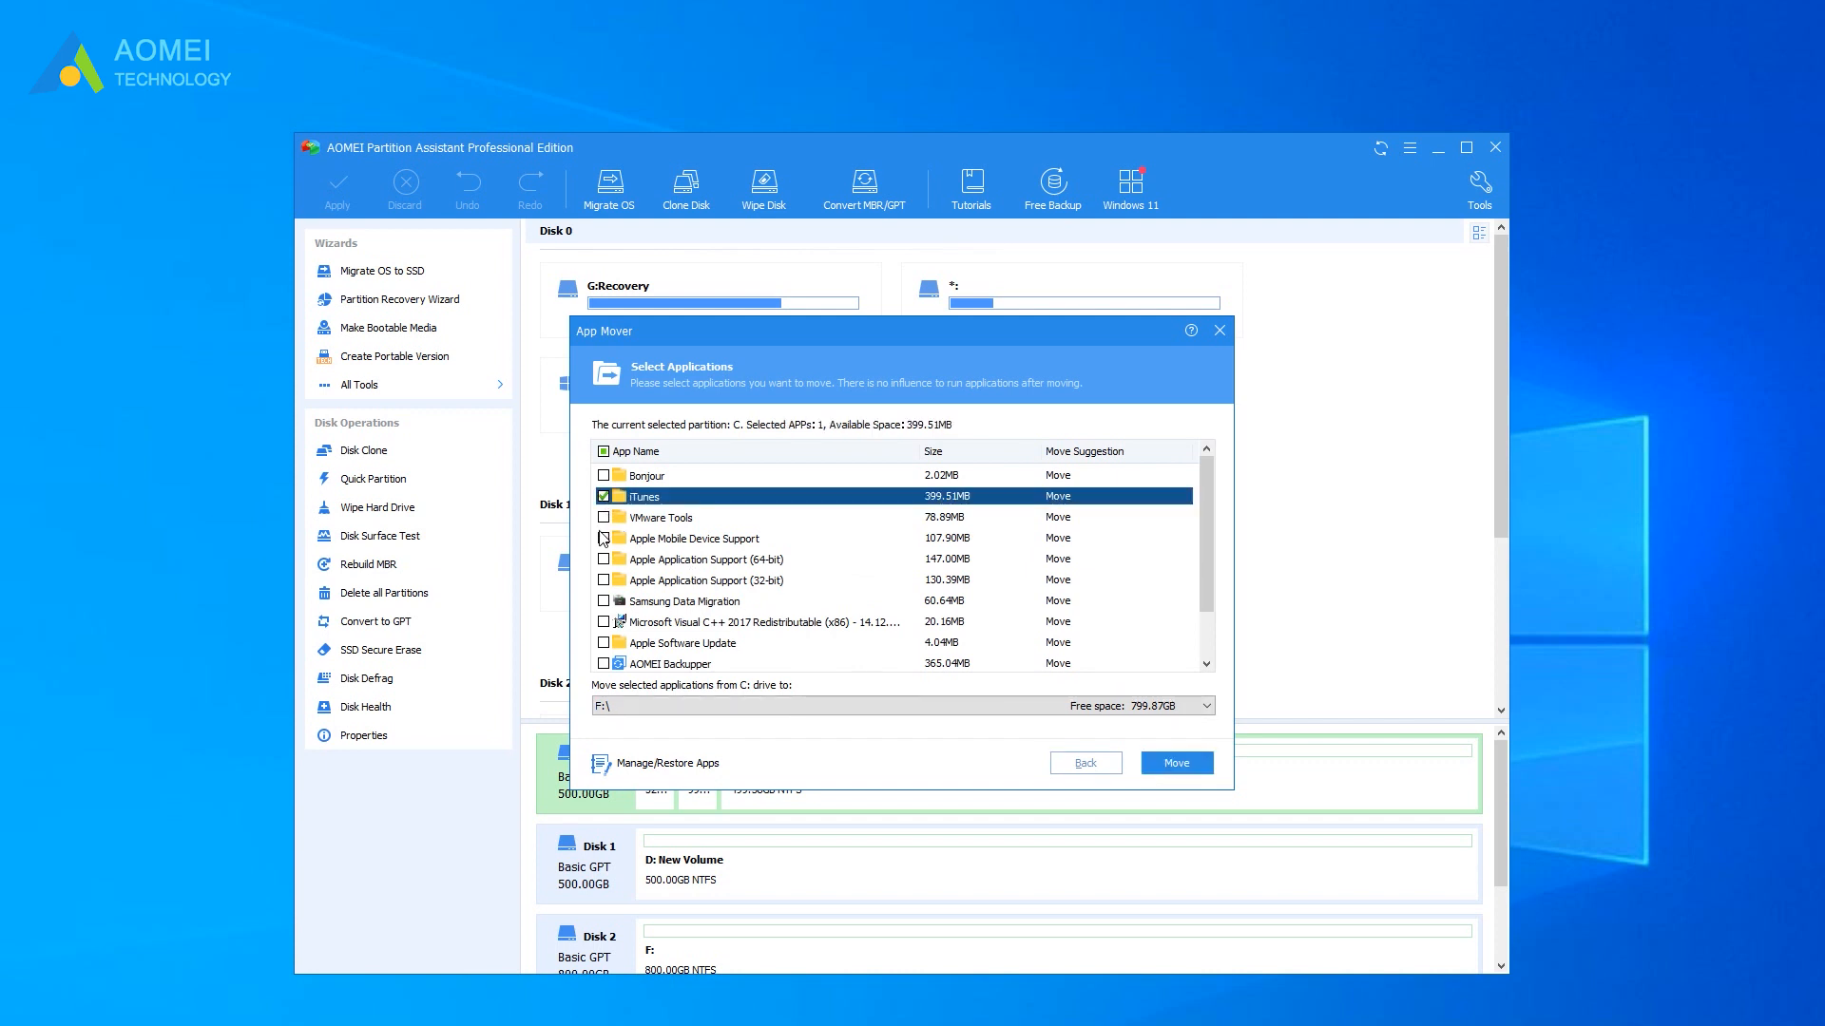
click(602, 559)
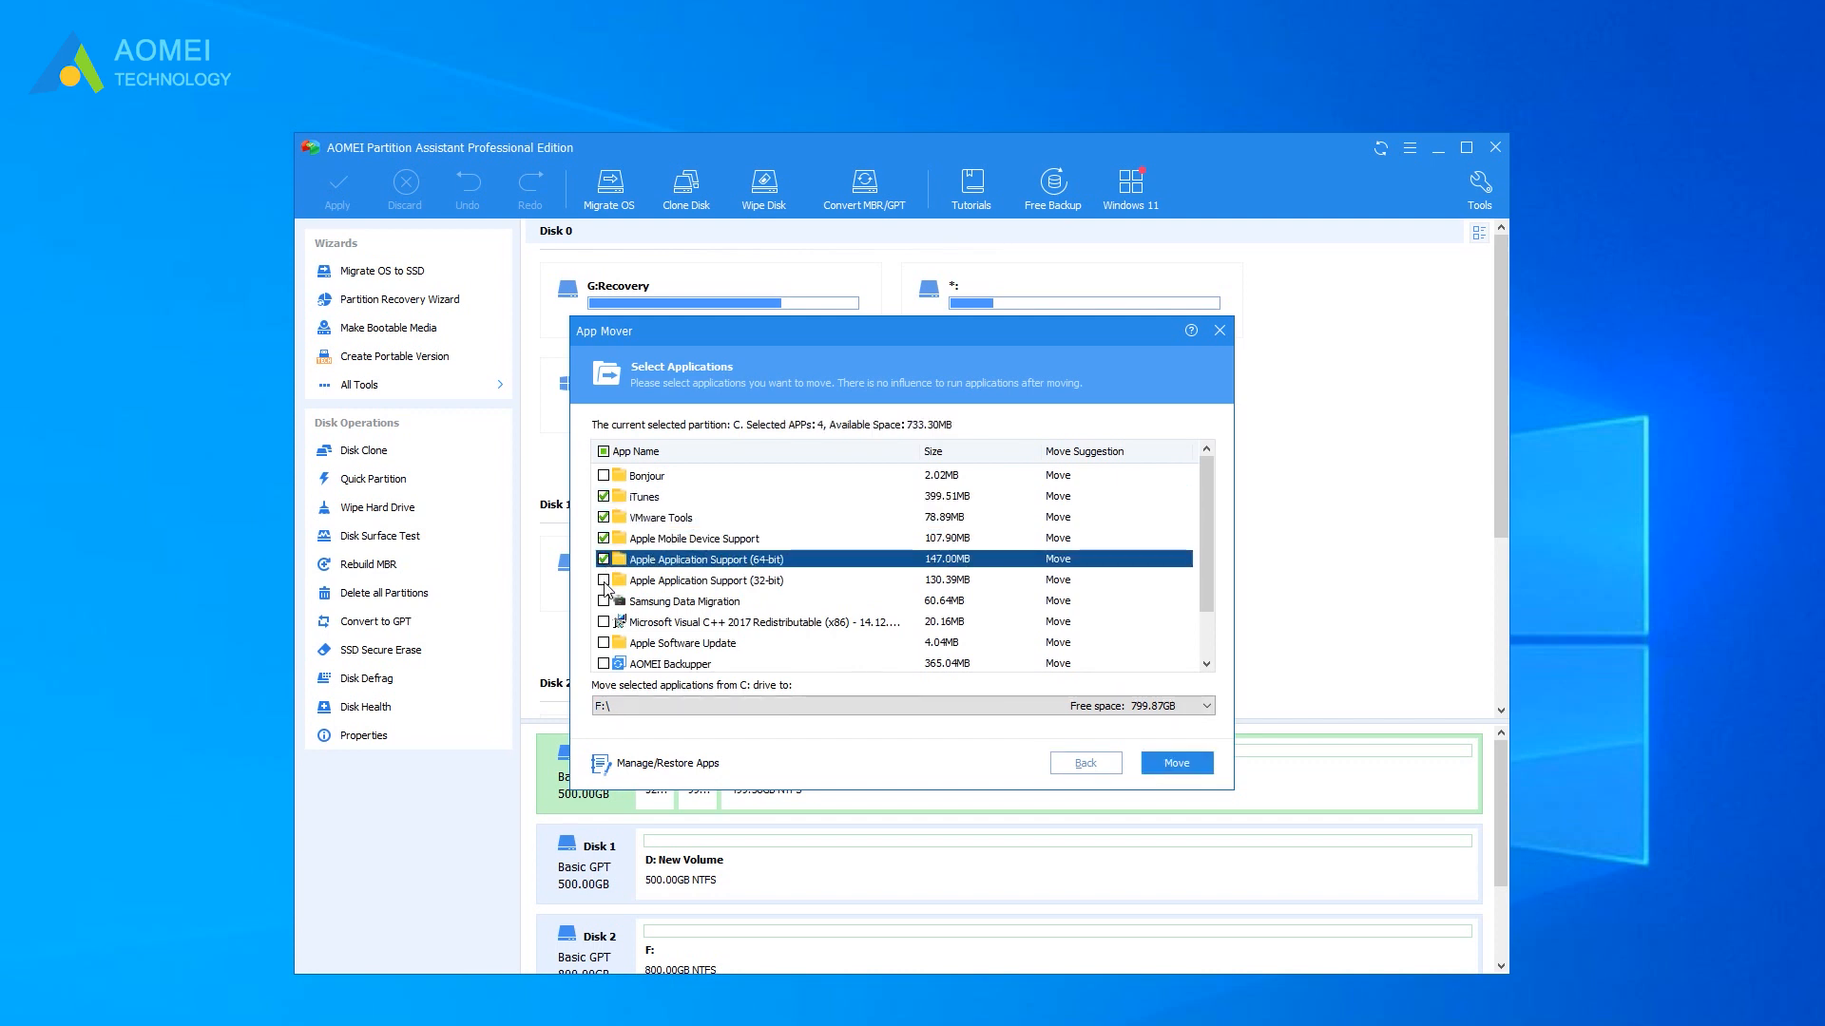
click(605, 581)
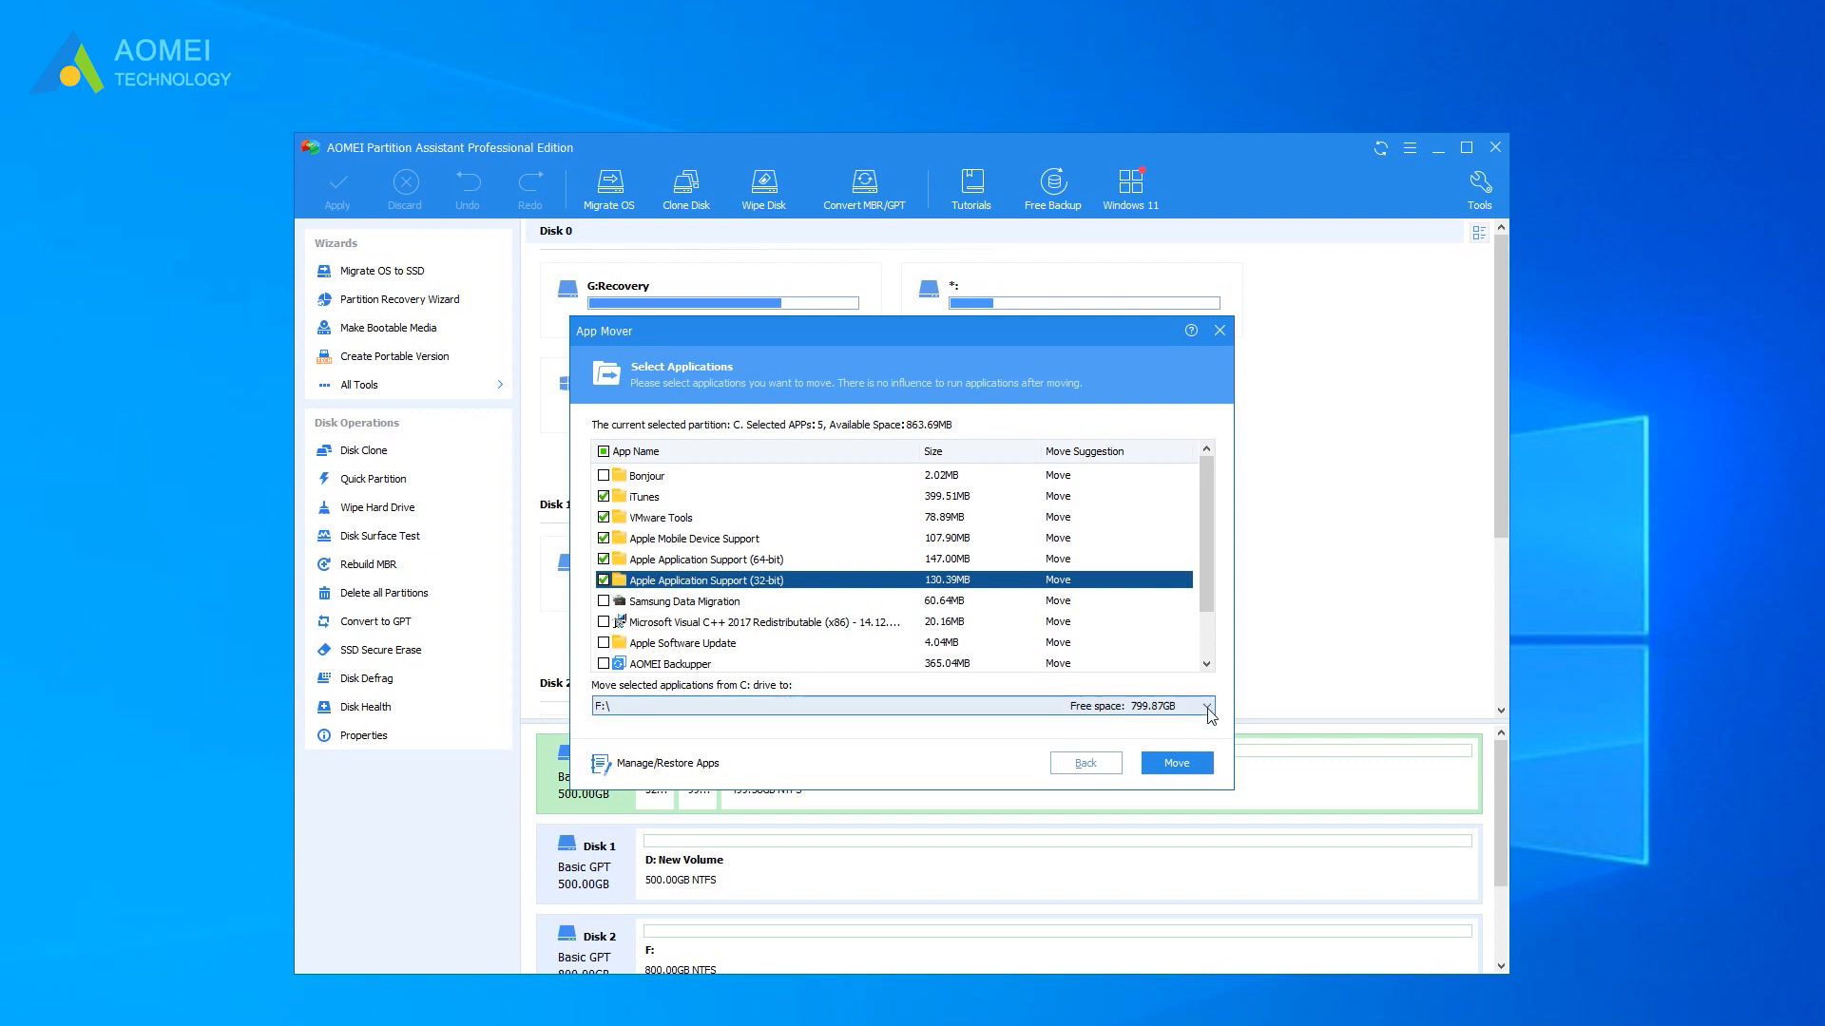
click(1209, 707)
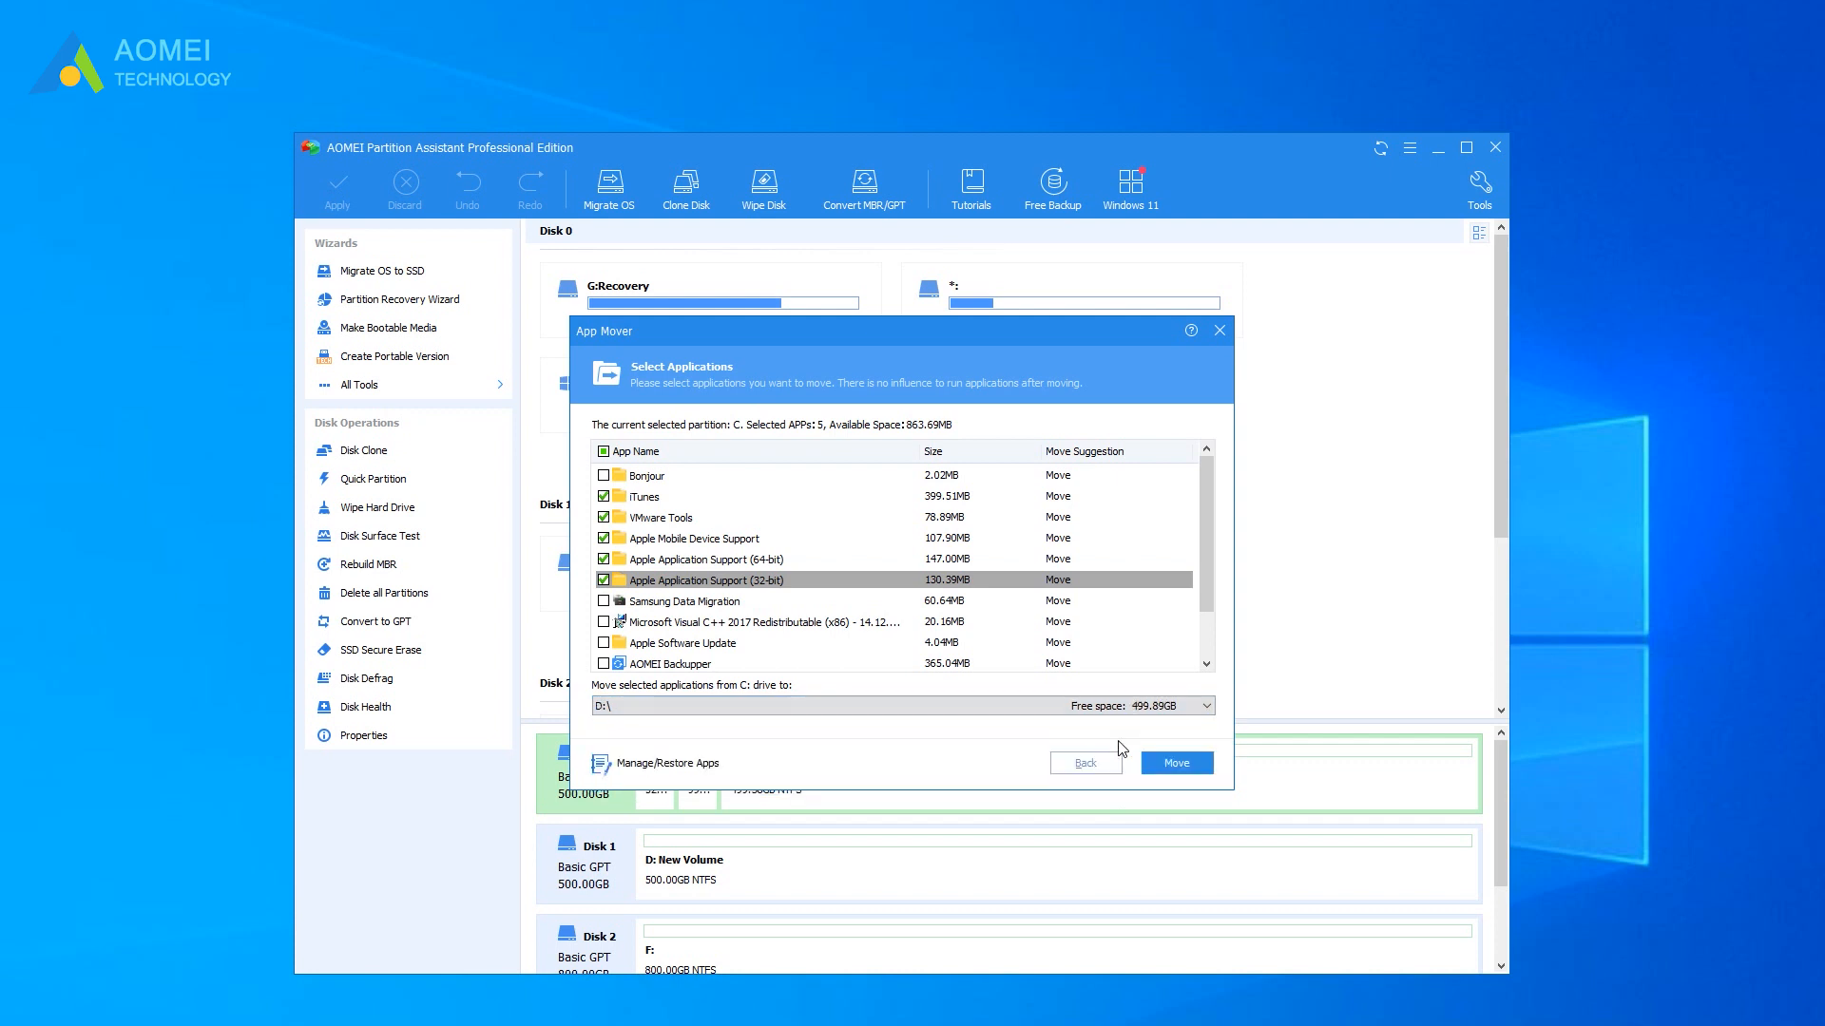
click(1175, 762)
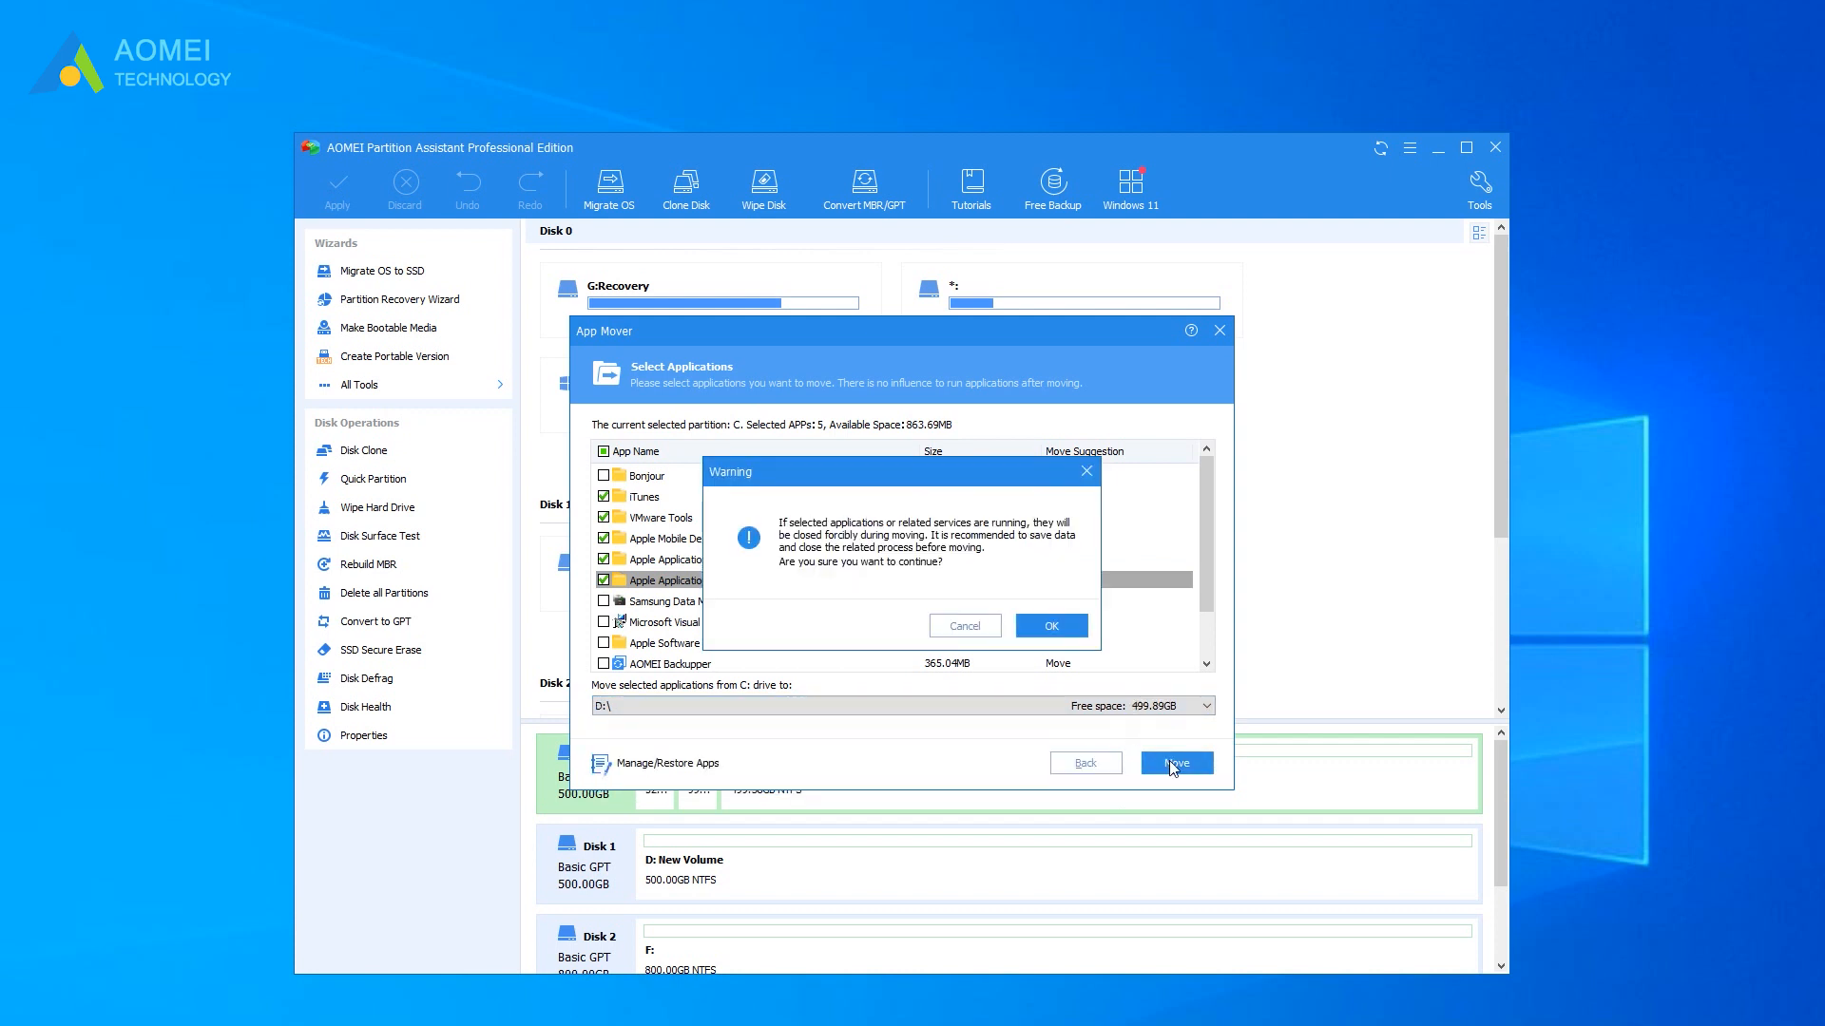
click(1049, 625)
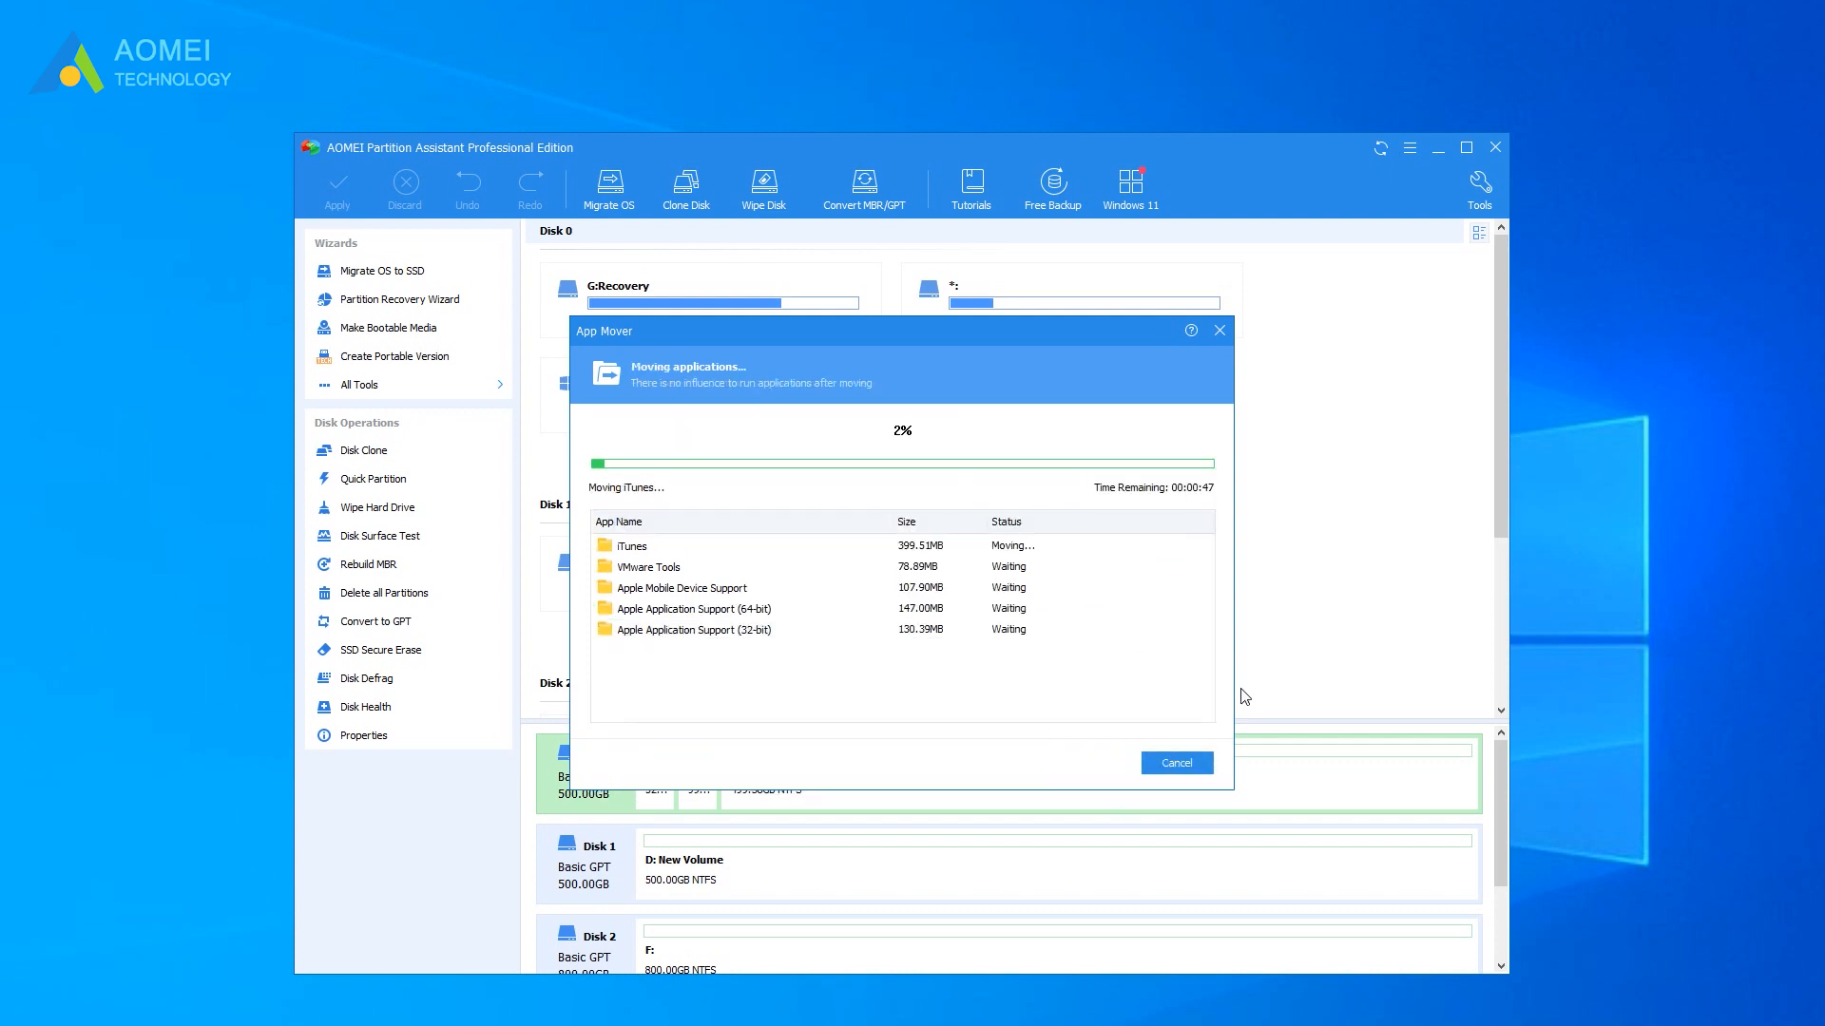